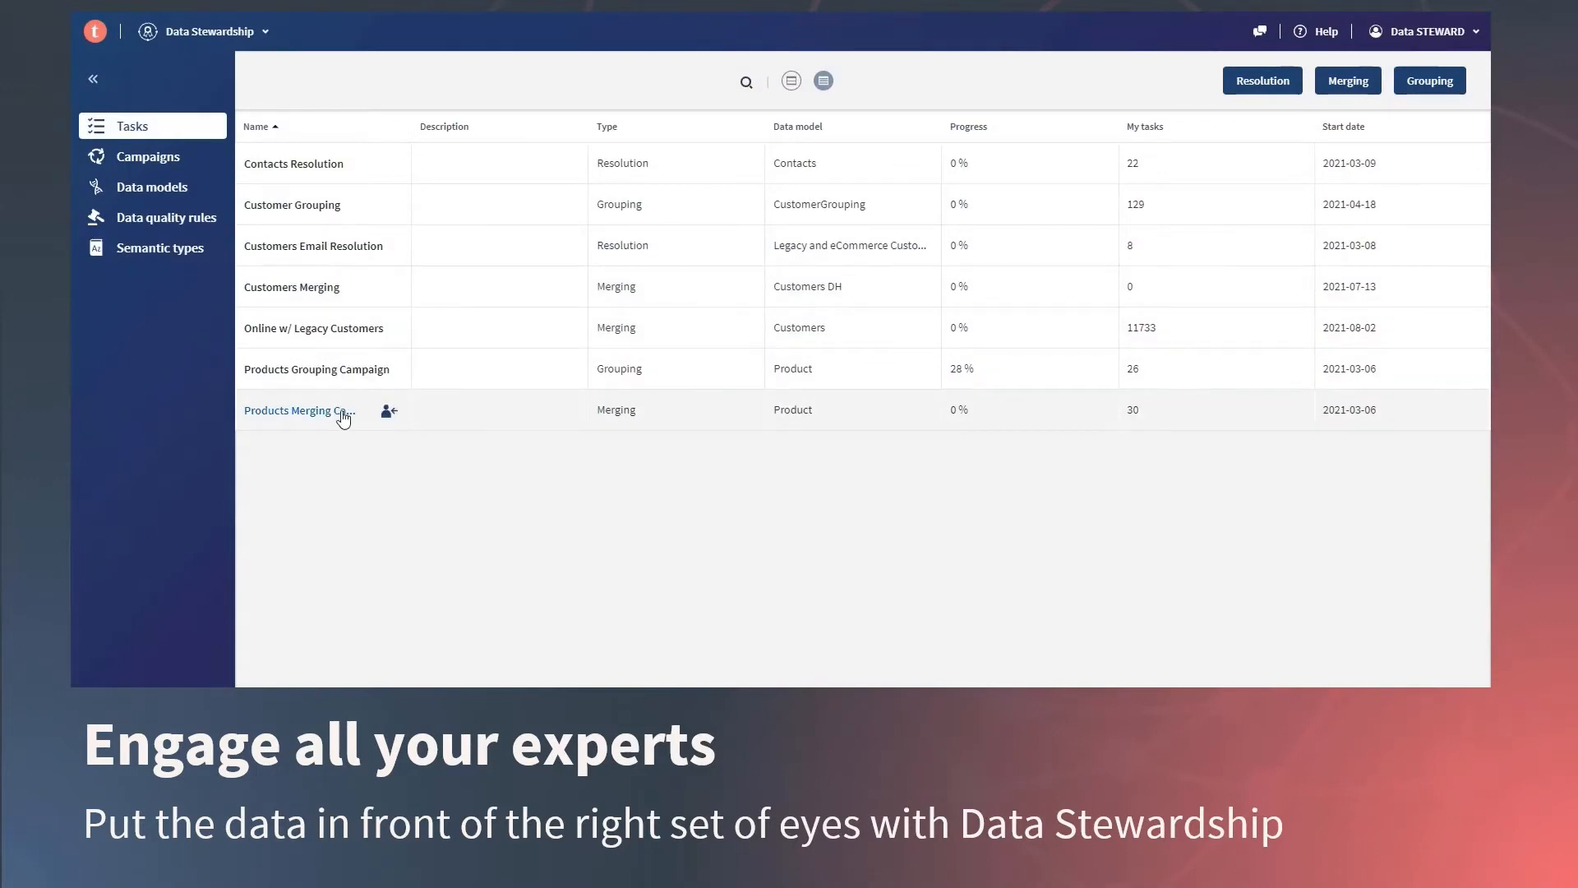
Open the Products Merging Campaign, expand records to compare sources, and validate the merged product records
left_click(292, 409)
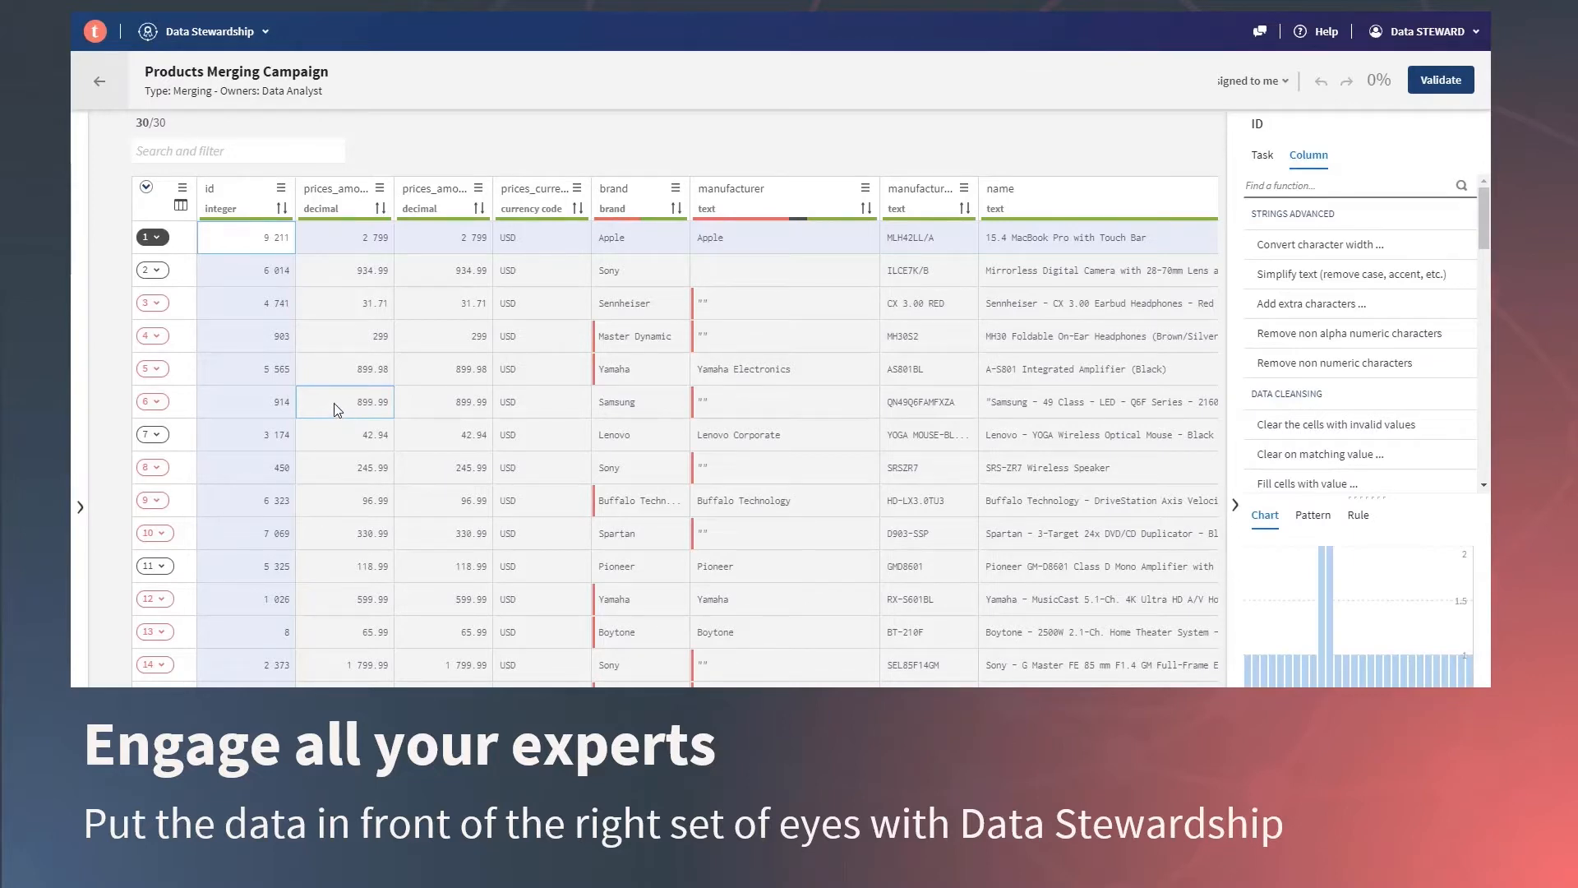
left_click(147, 191)
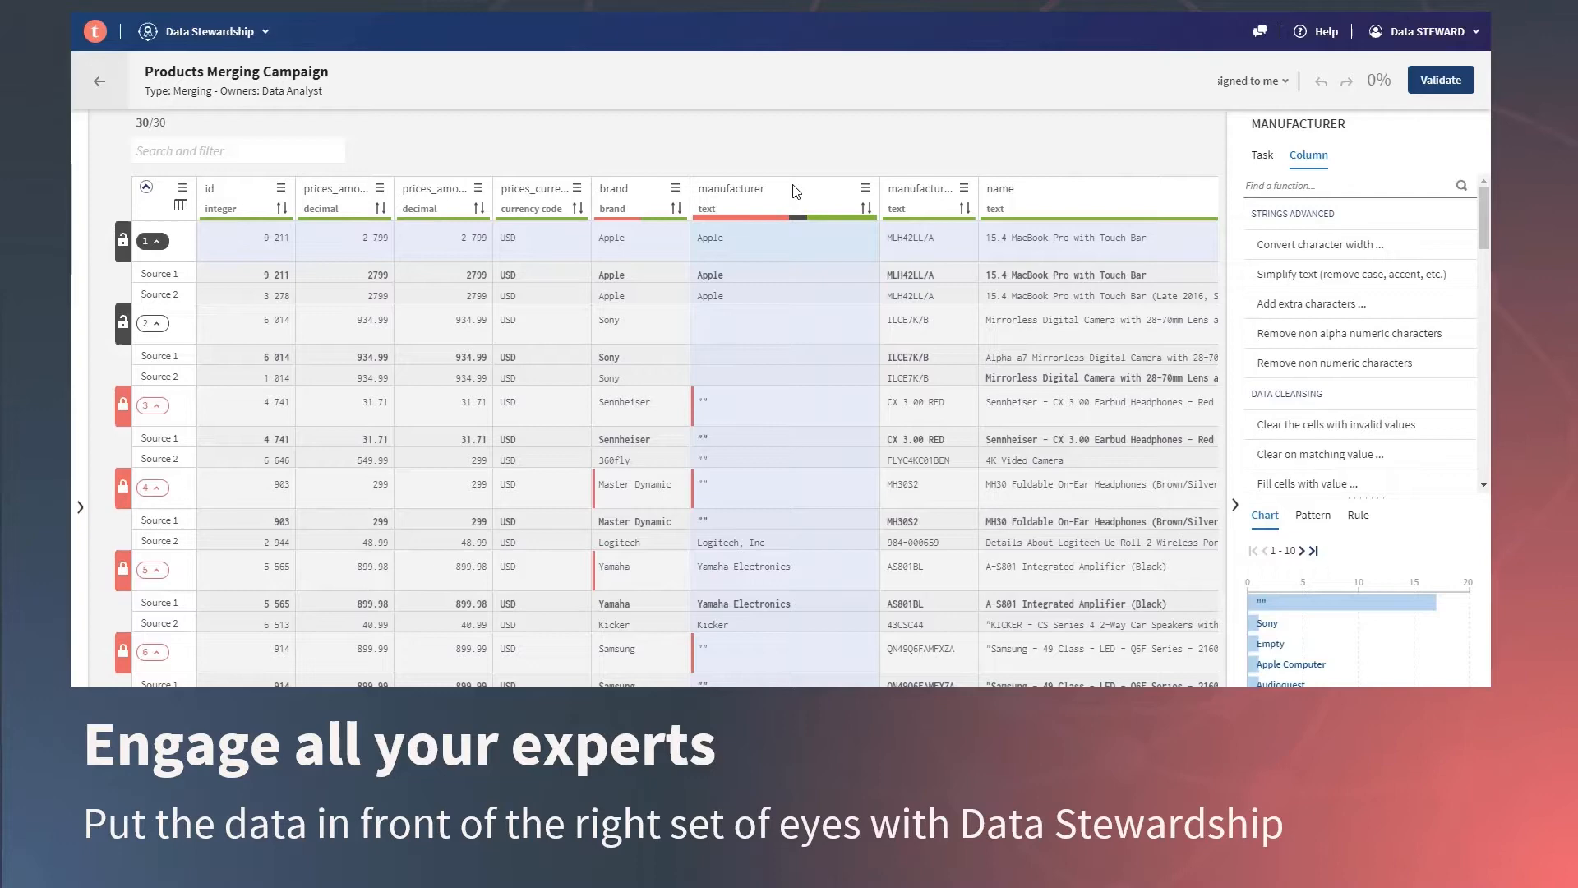
mouse_move(1341, 333)
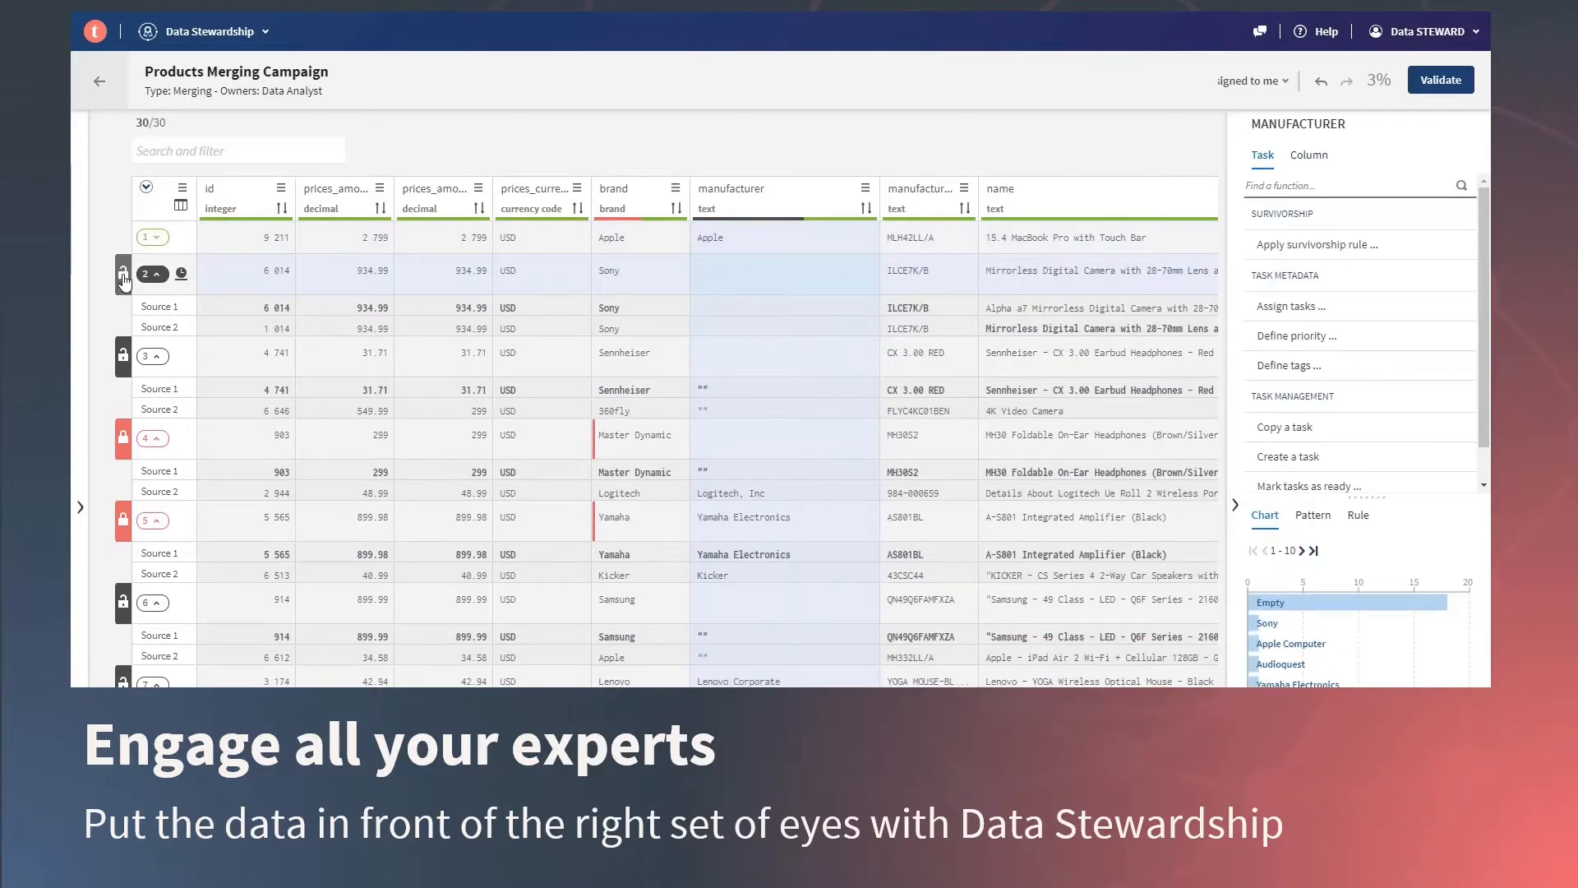
left_click(122, 273)
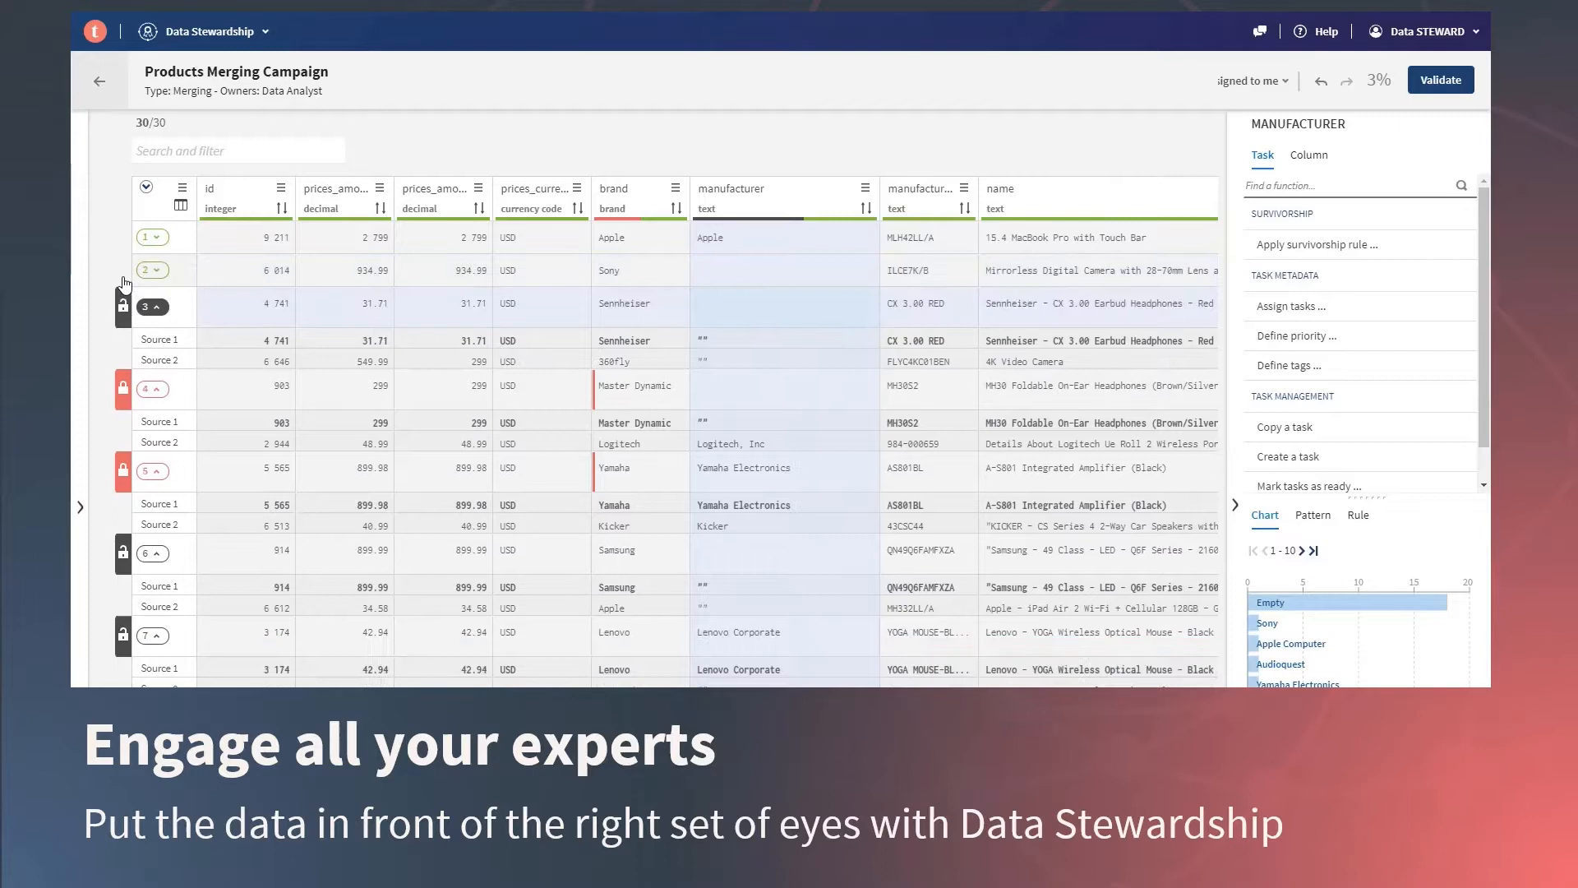
left_click(152, 304)
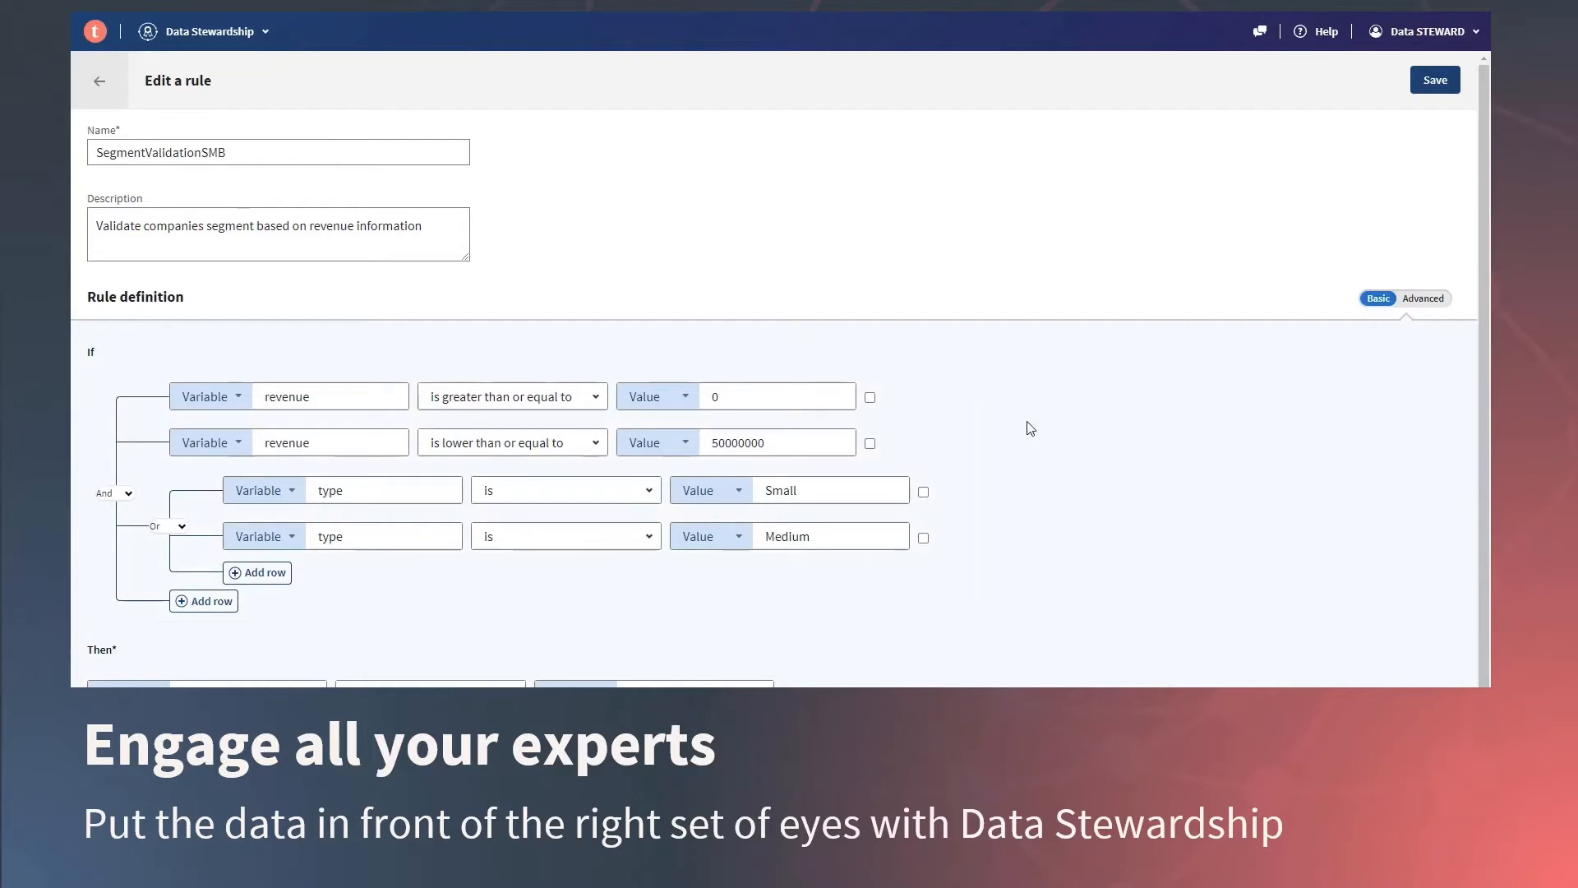
mouse_move(998, 417)
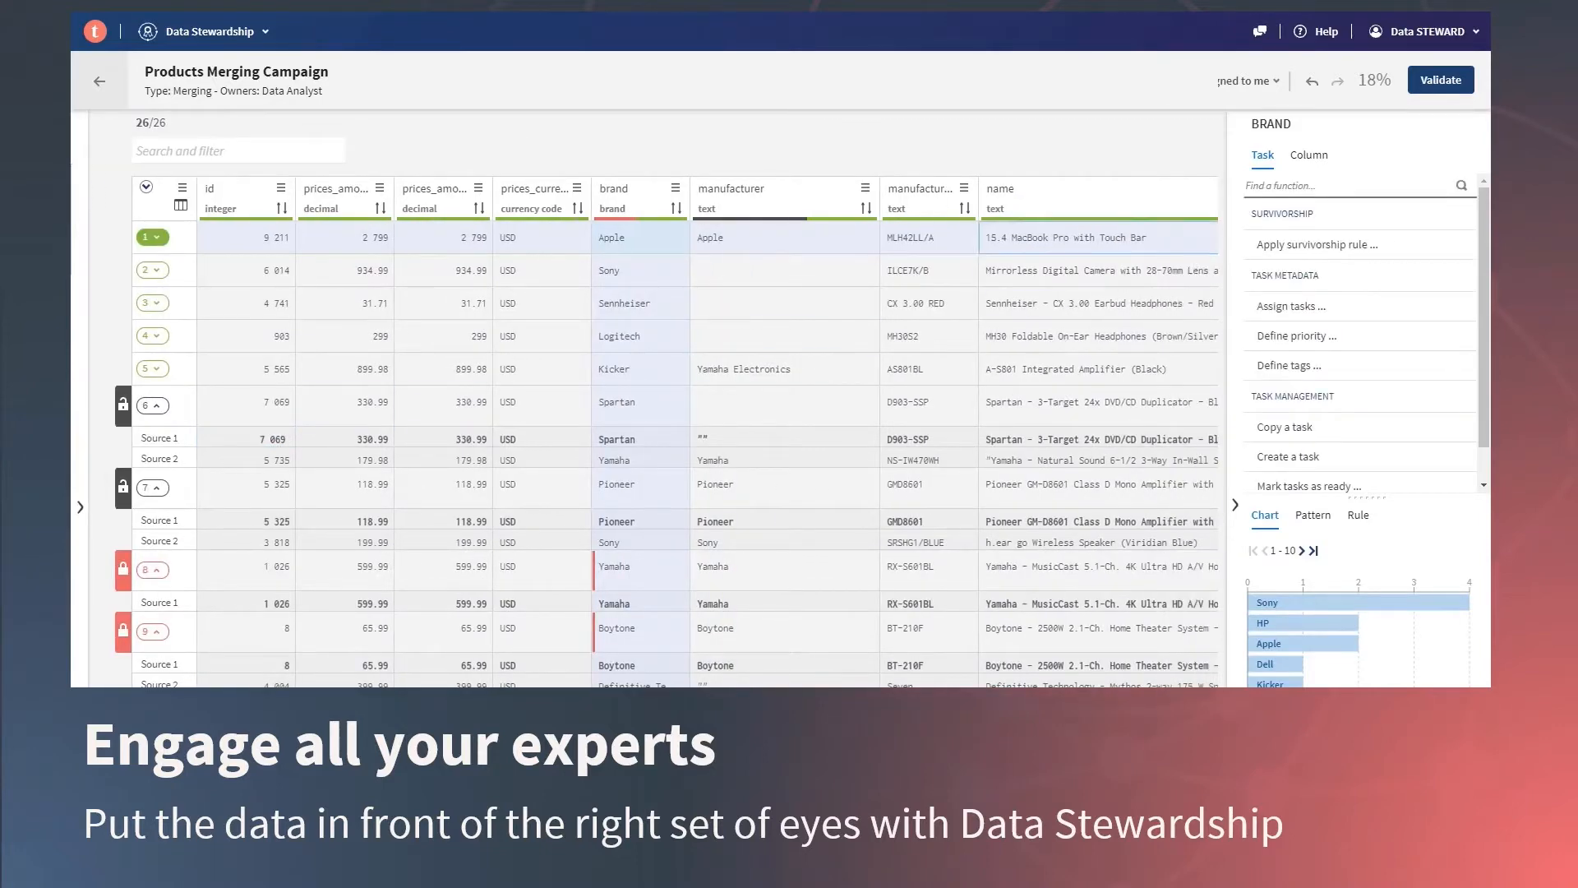
Switch from Data Stewardship to the Loyalty Customers Preparation in Data Preparation
left_click(1440, 80)
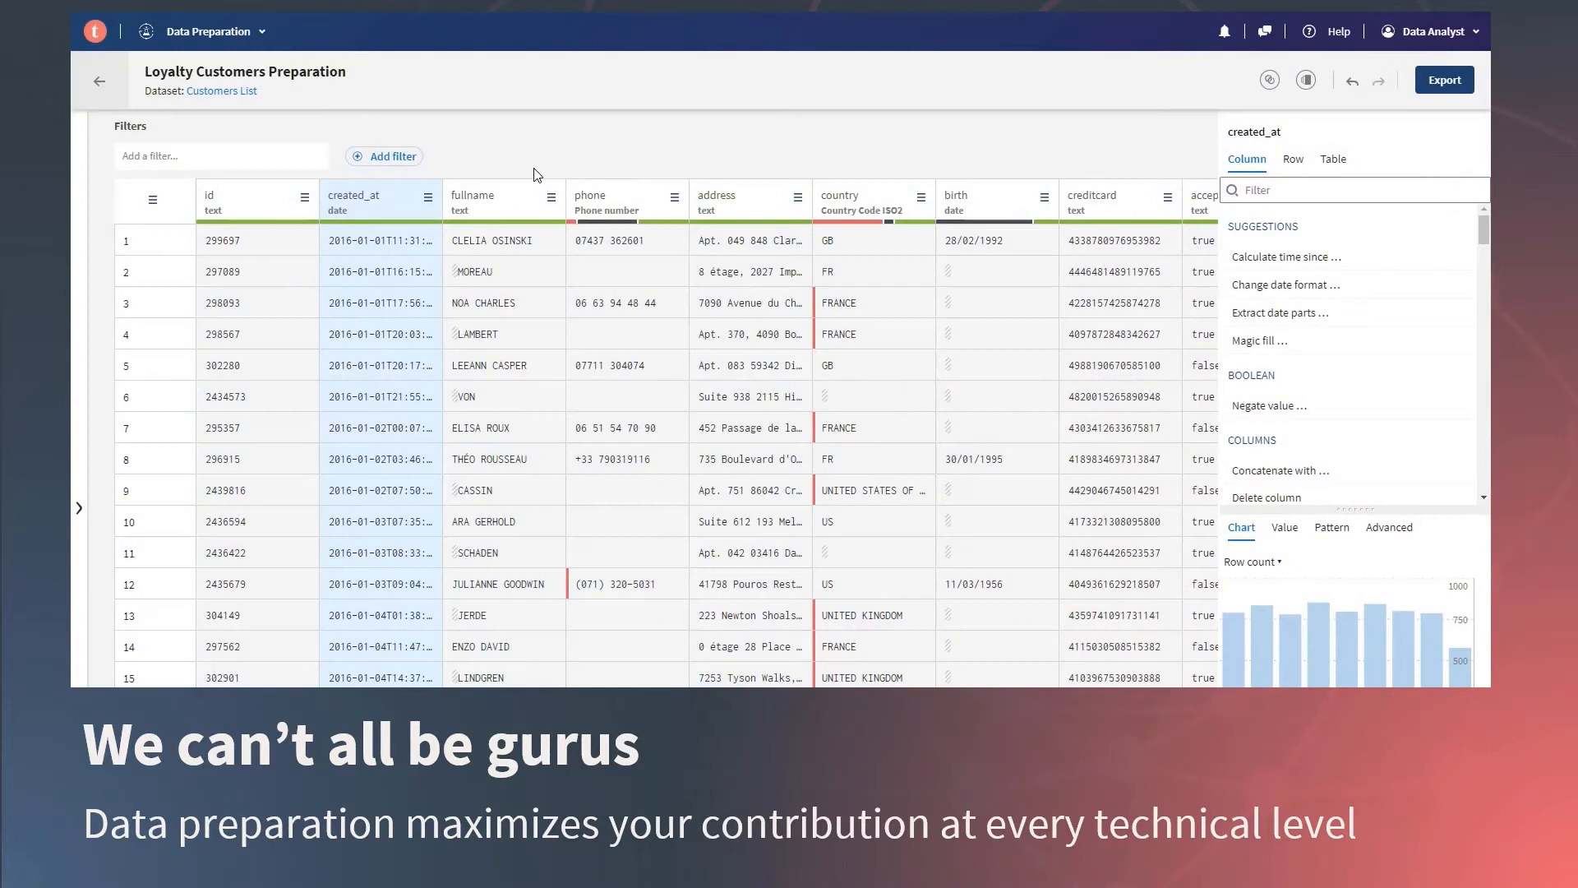
Apply Extract full name parts to the fullname column, splitting first and last names
left_click(493, 200)
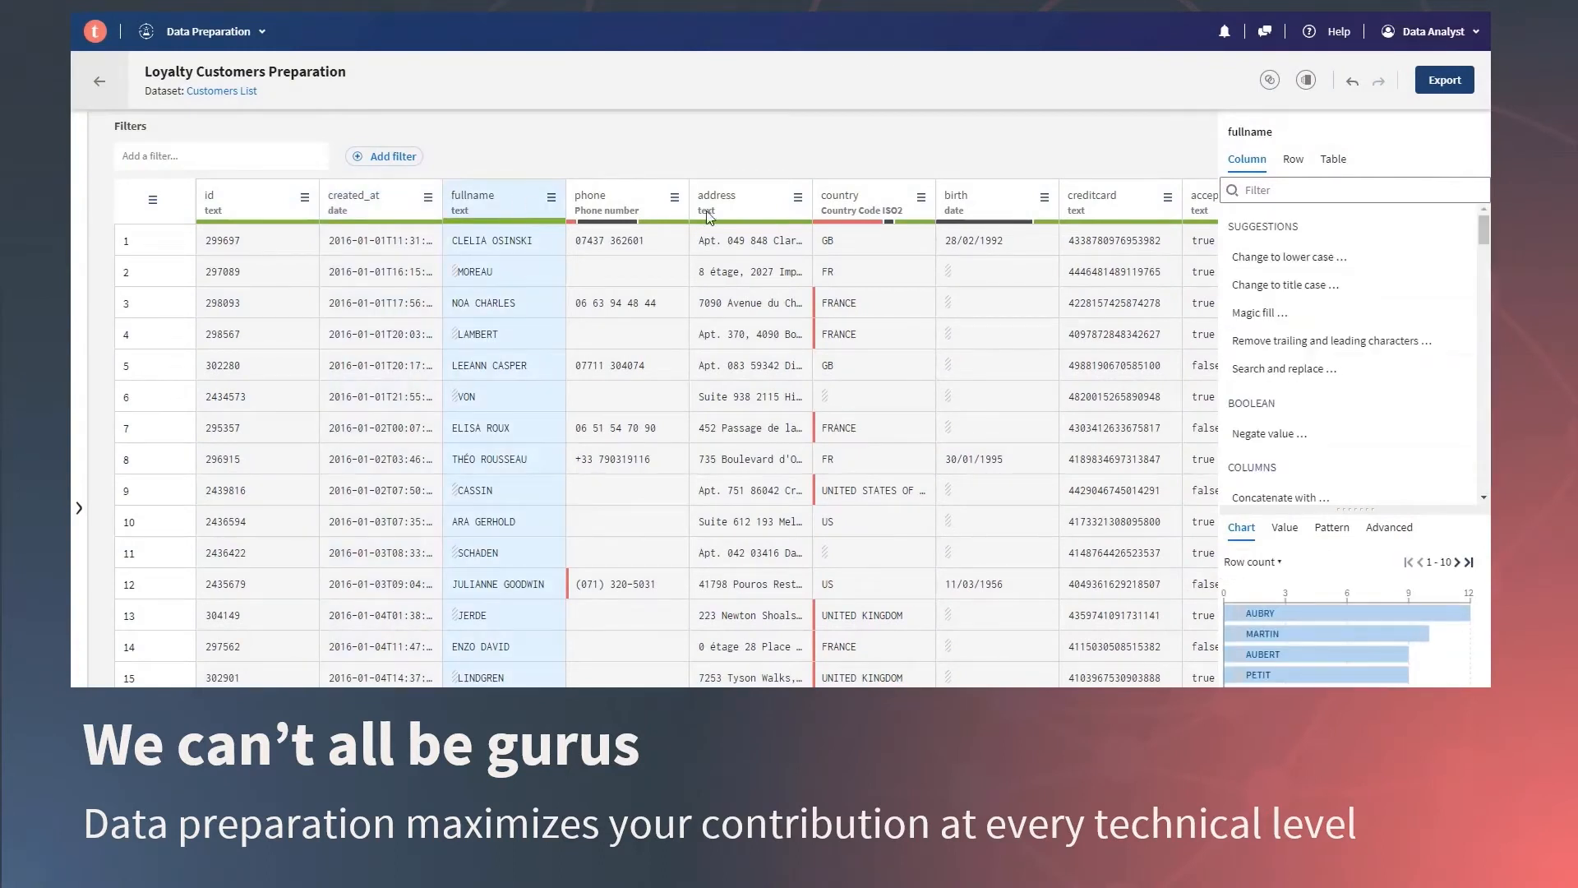
left_click(1349, 190)
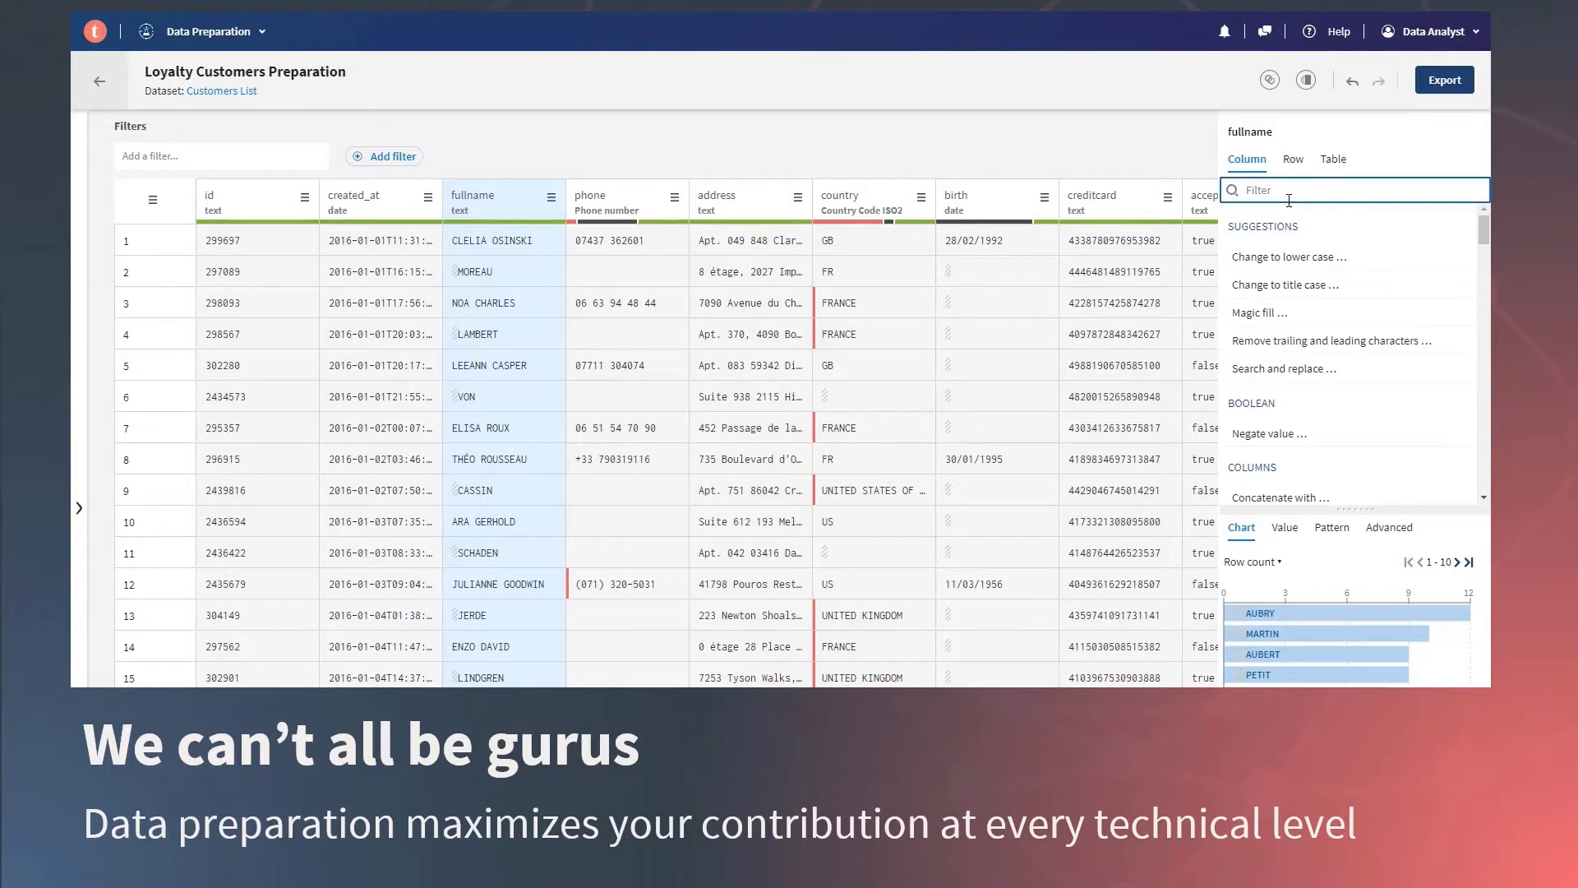
type("full")
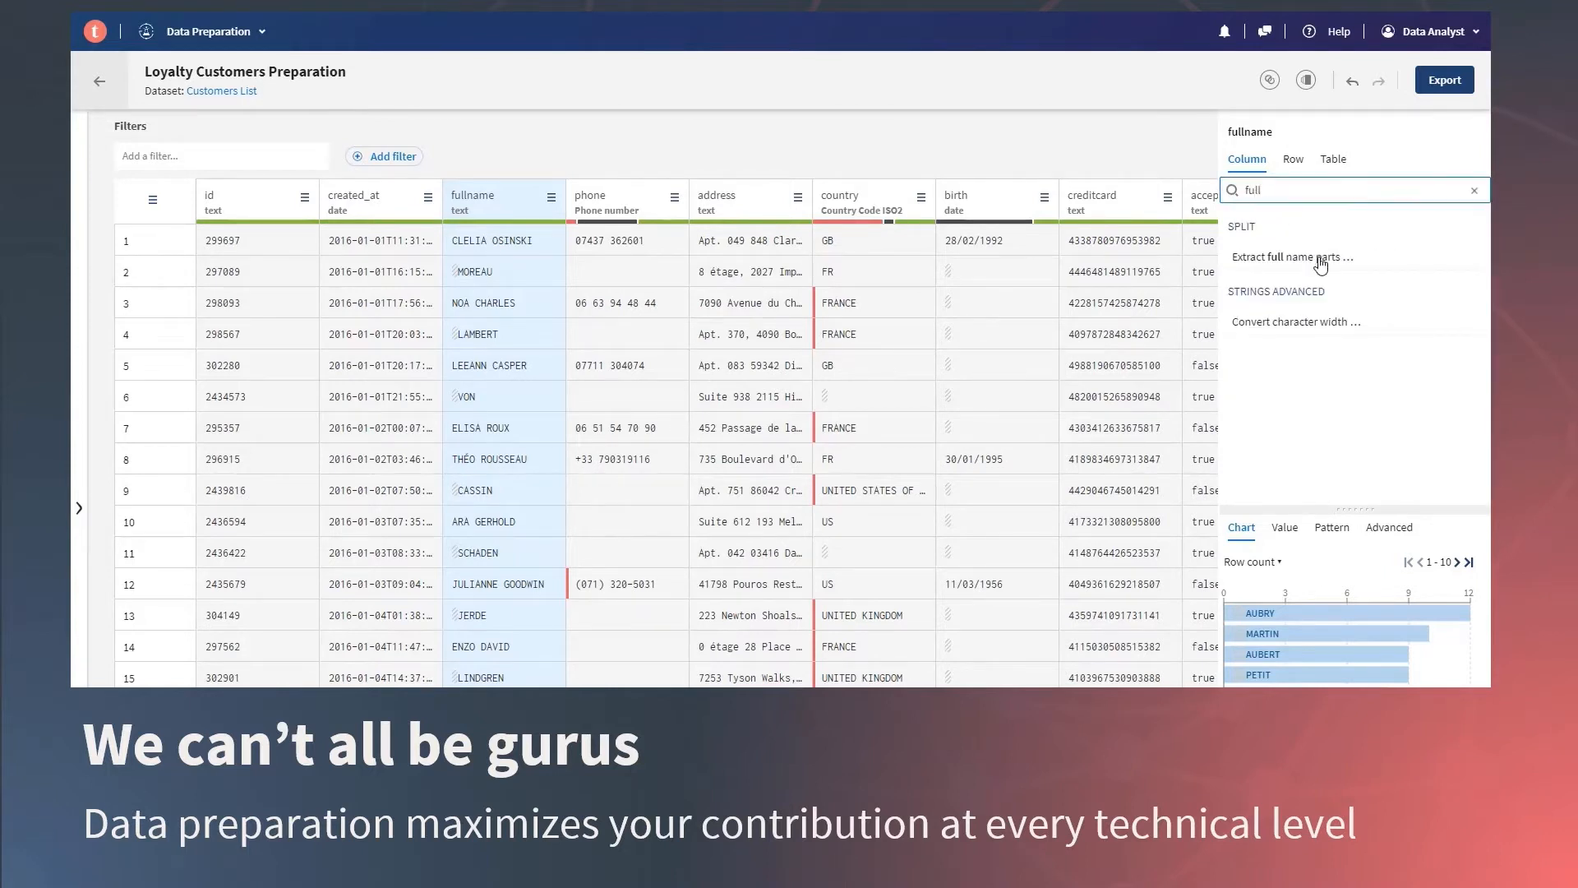
left_click(1292, 257)
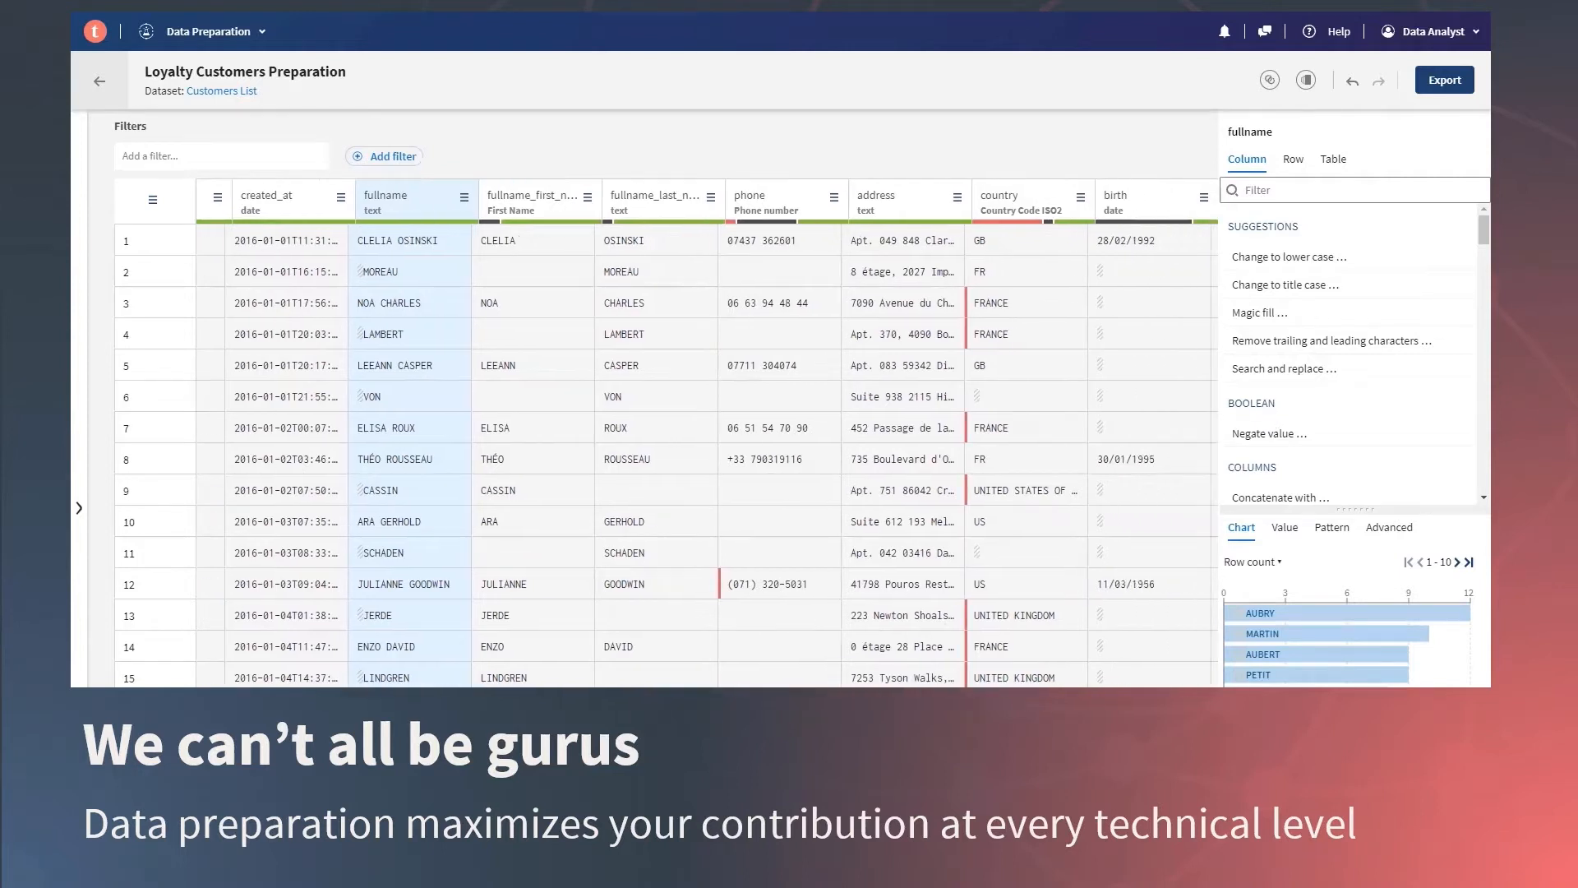
Convert the country column from country names to ISO2 country codes like FR, GB, US
scroll("right", 3)
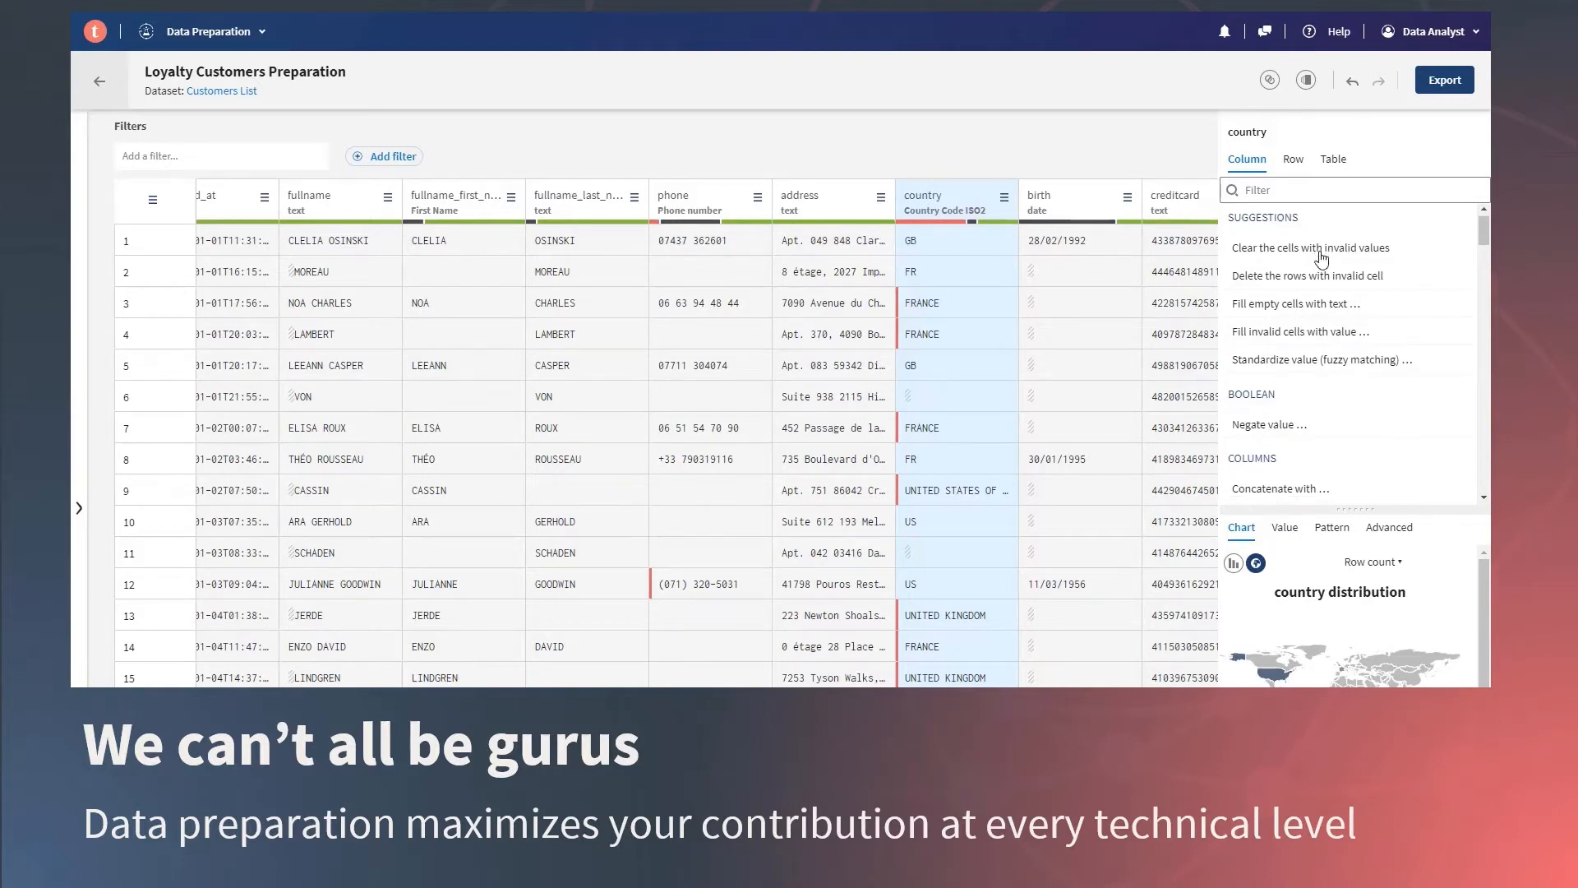
scroll("down", 3)
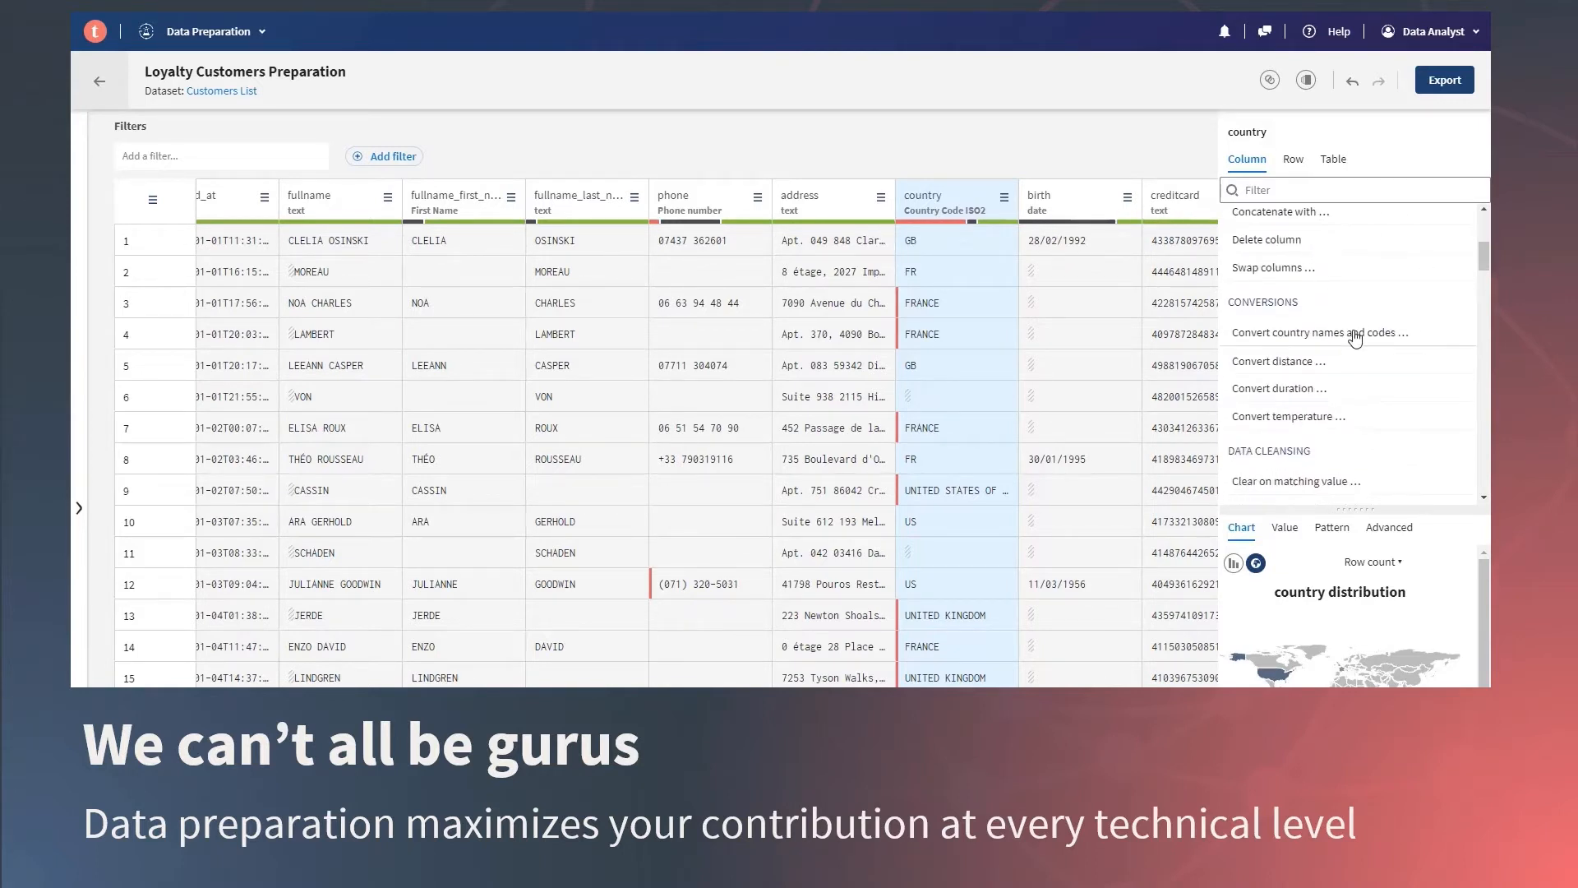
left_click(1318, 332)
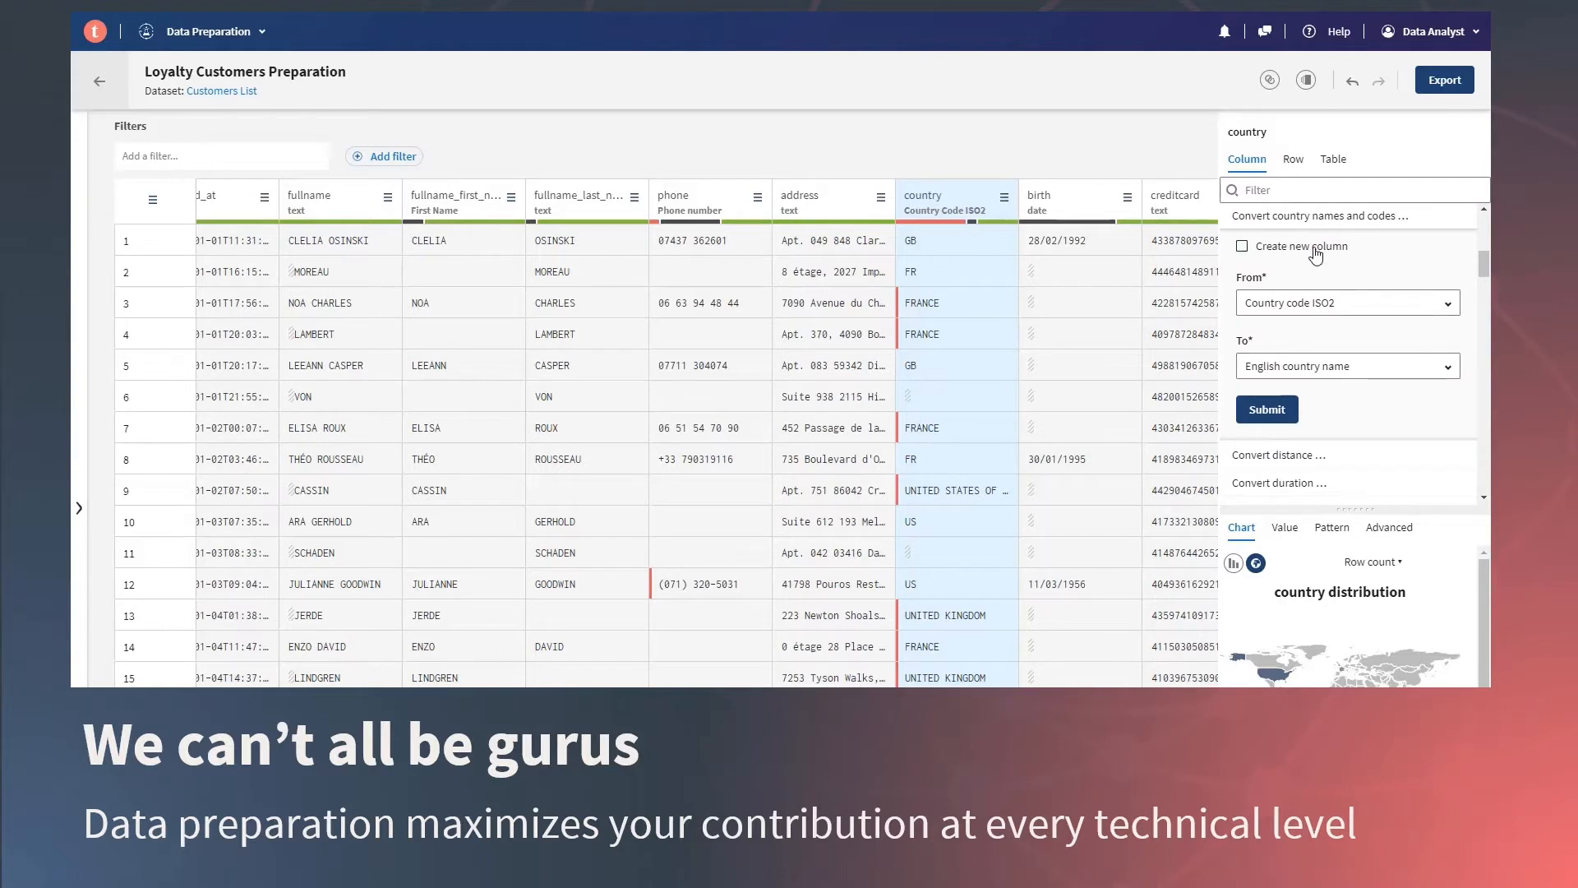
left_click(1346, 302)
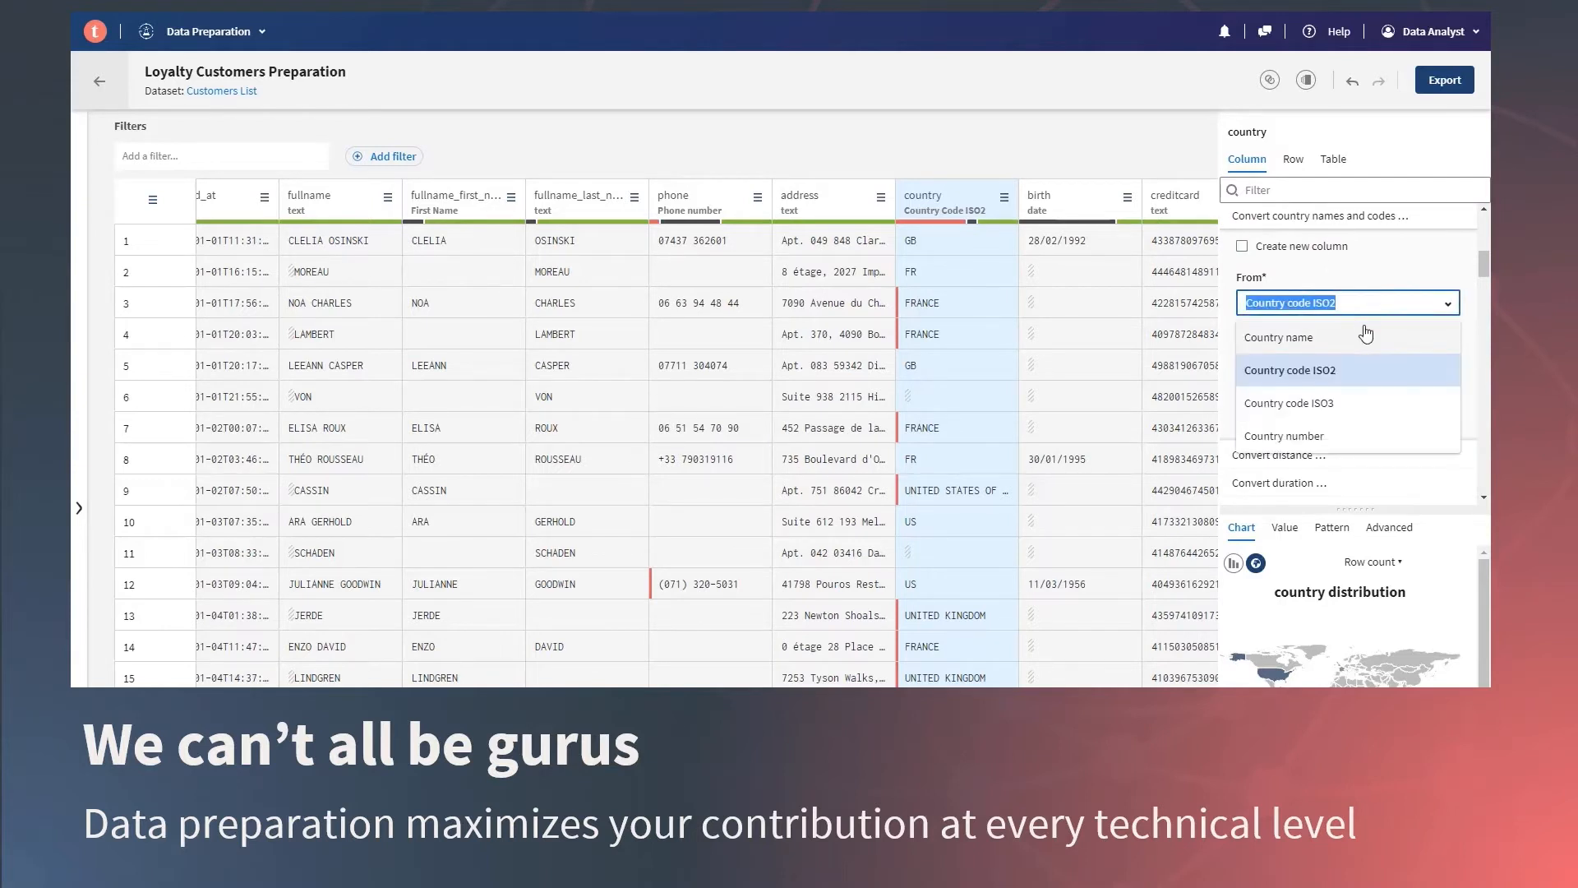
left_click(1278, 337)
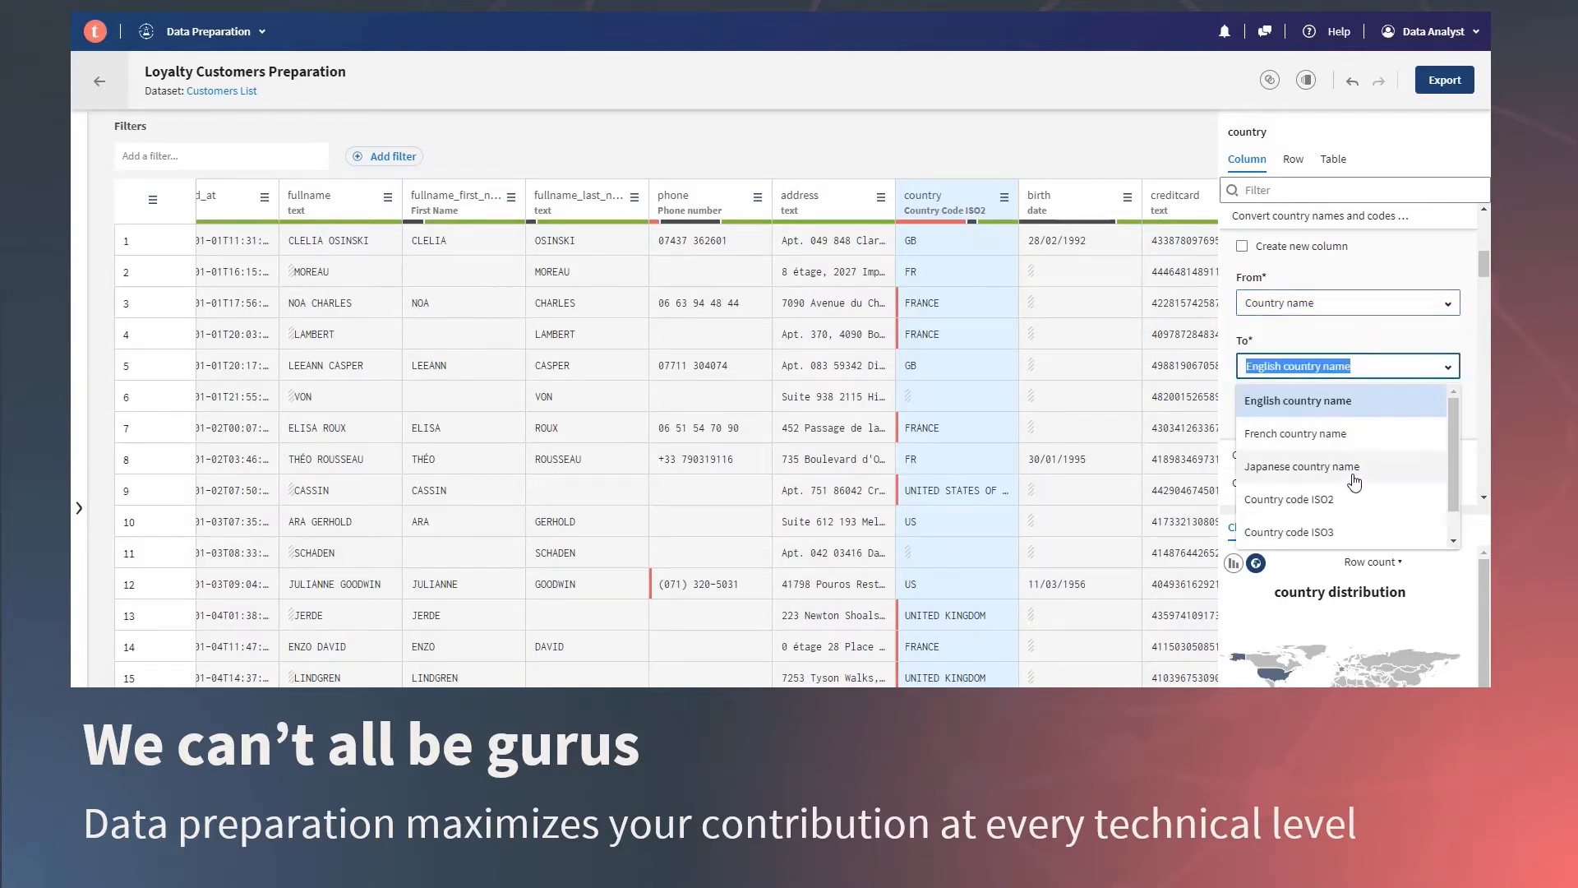
left_click(1287, 499)
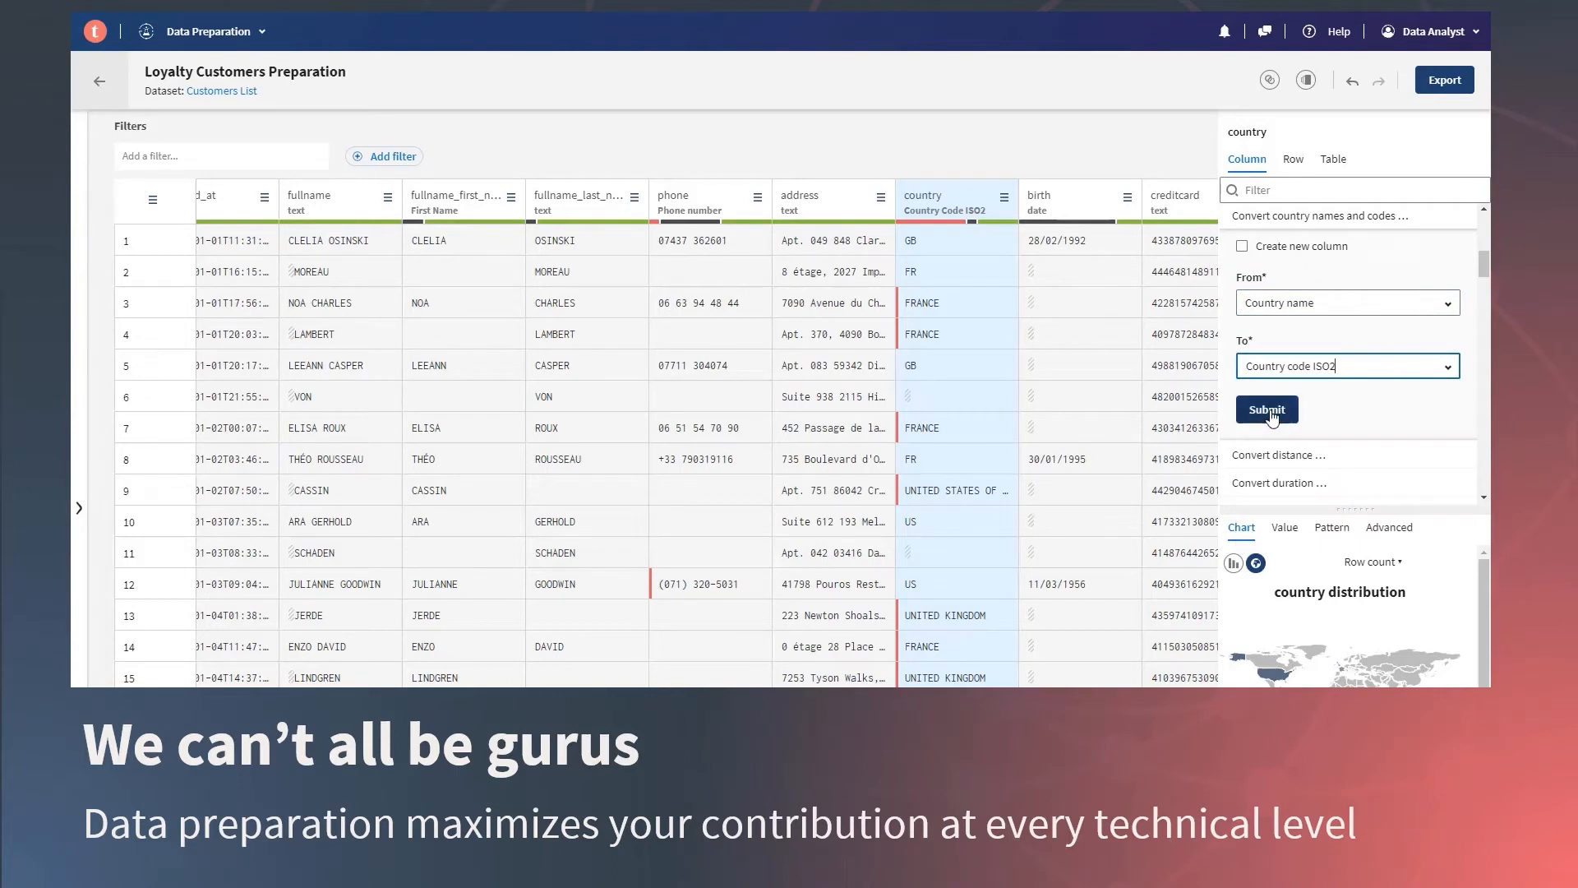
left_click(1266, 409)
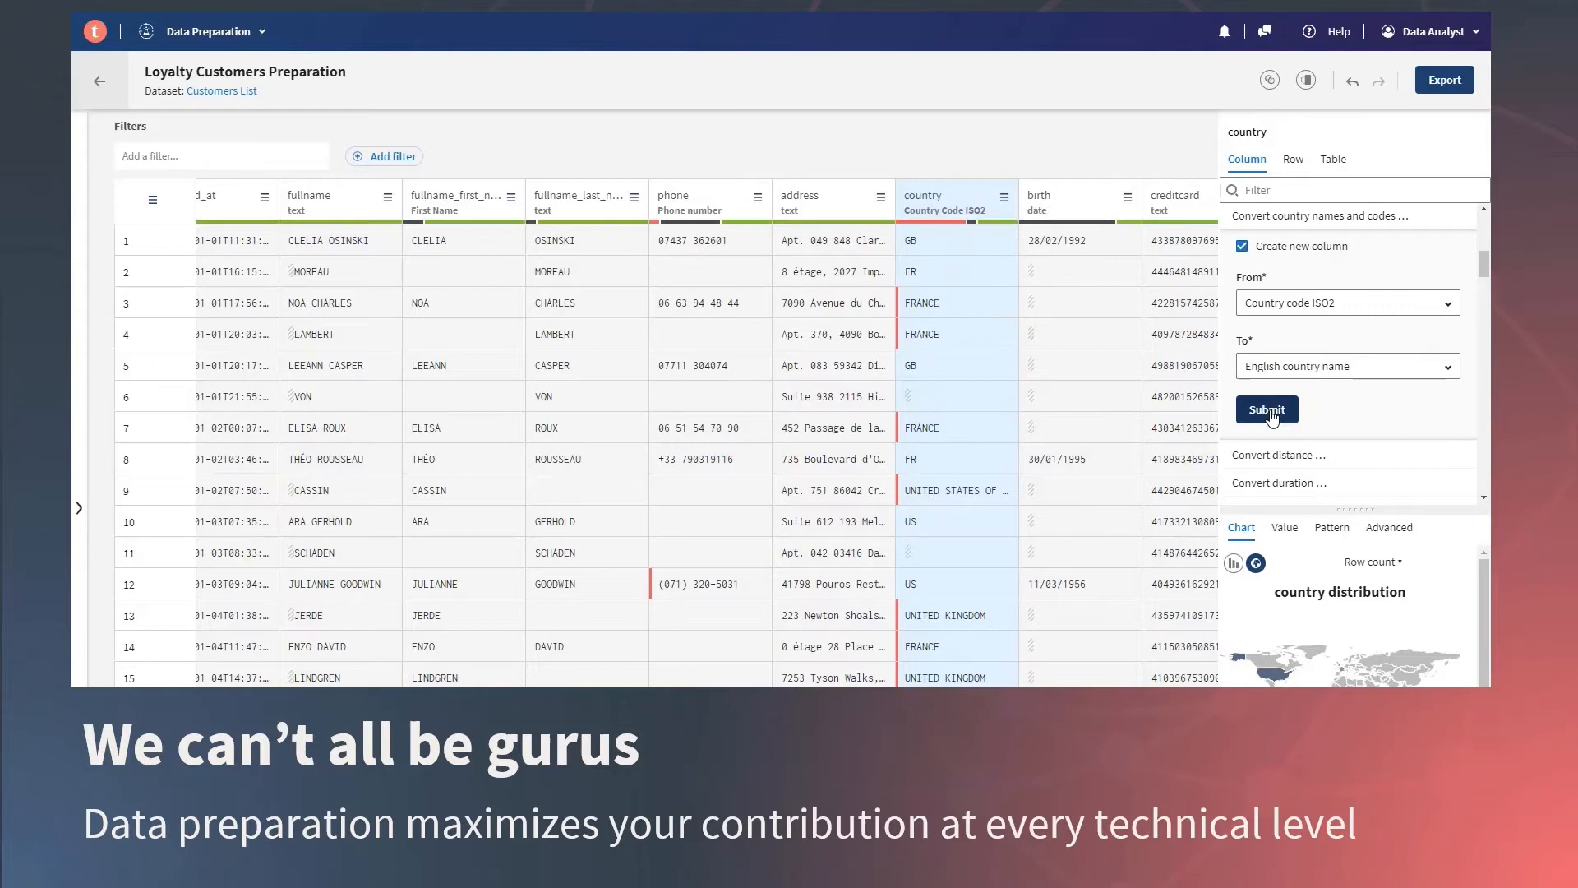
left_click(1266, 410)
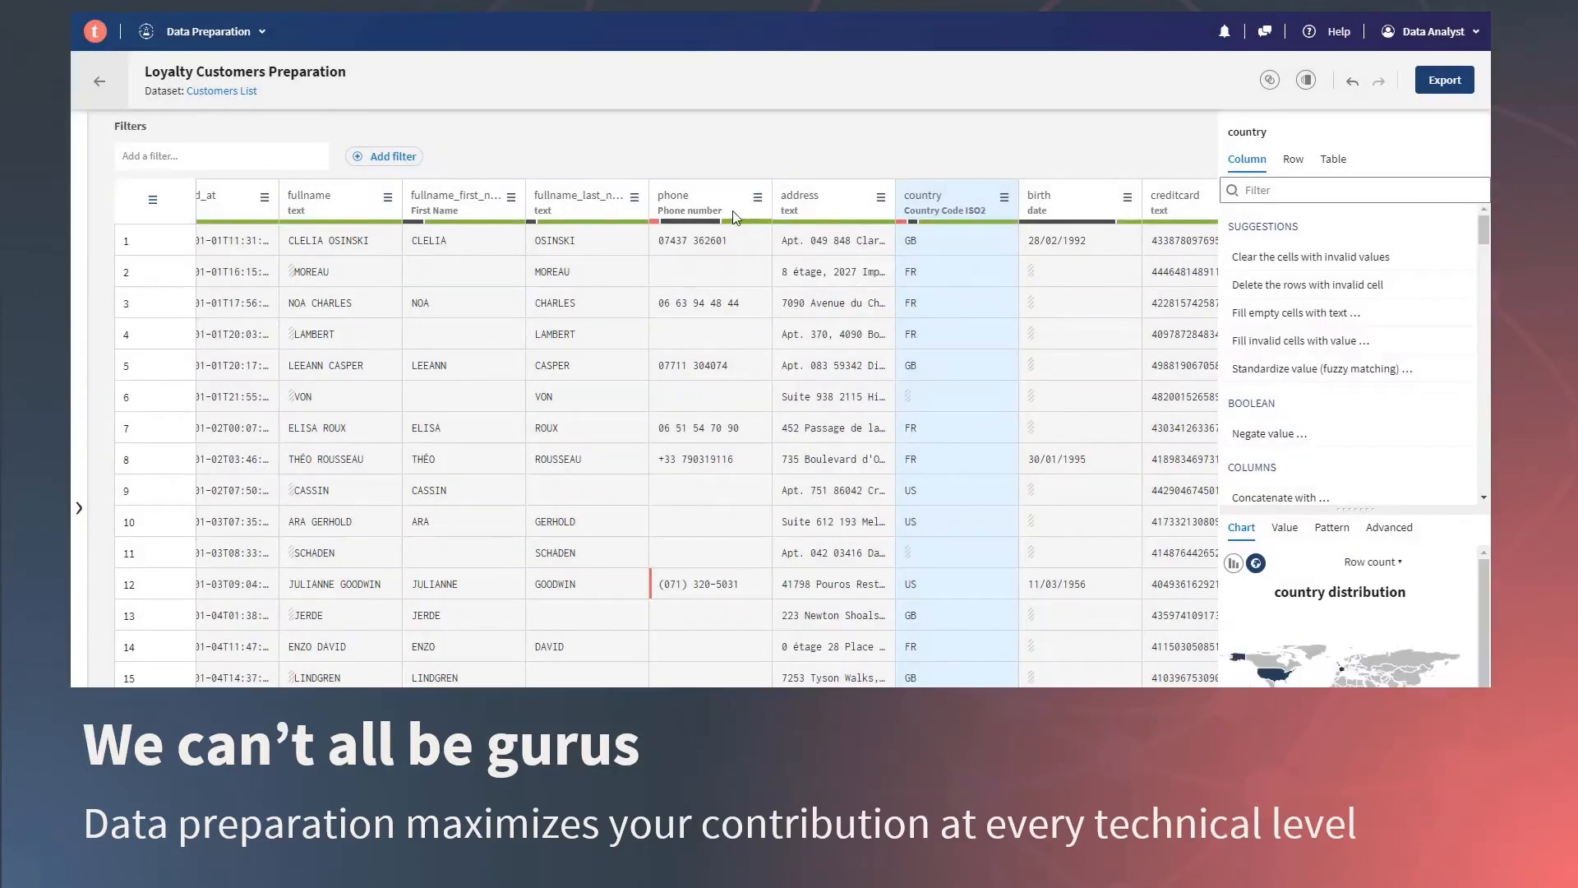
Select the phone column, export the customer data, and move to Data Inventory
left_click(709, 201)
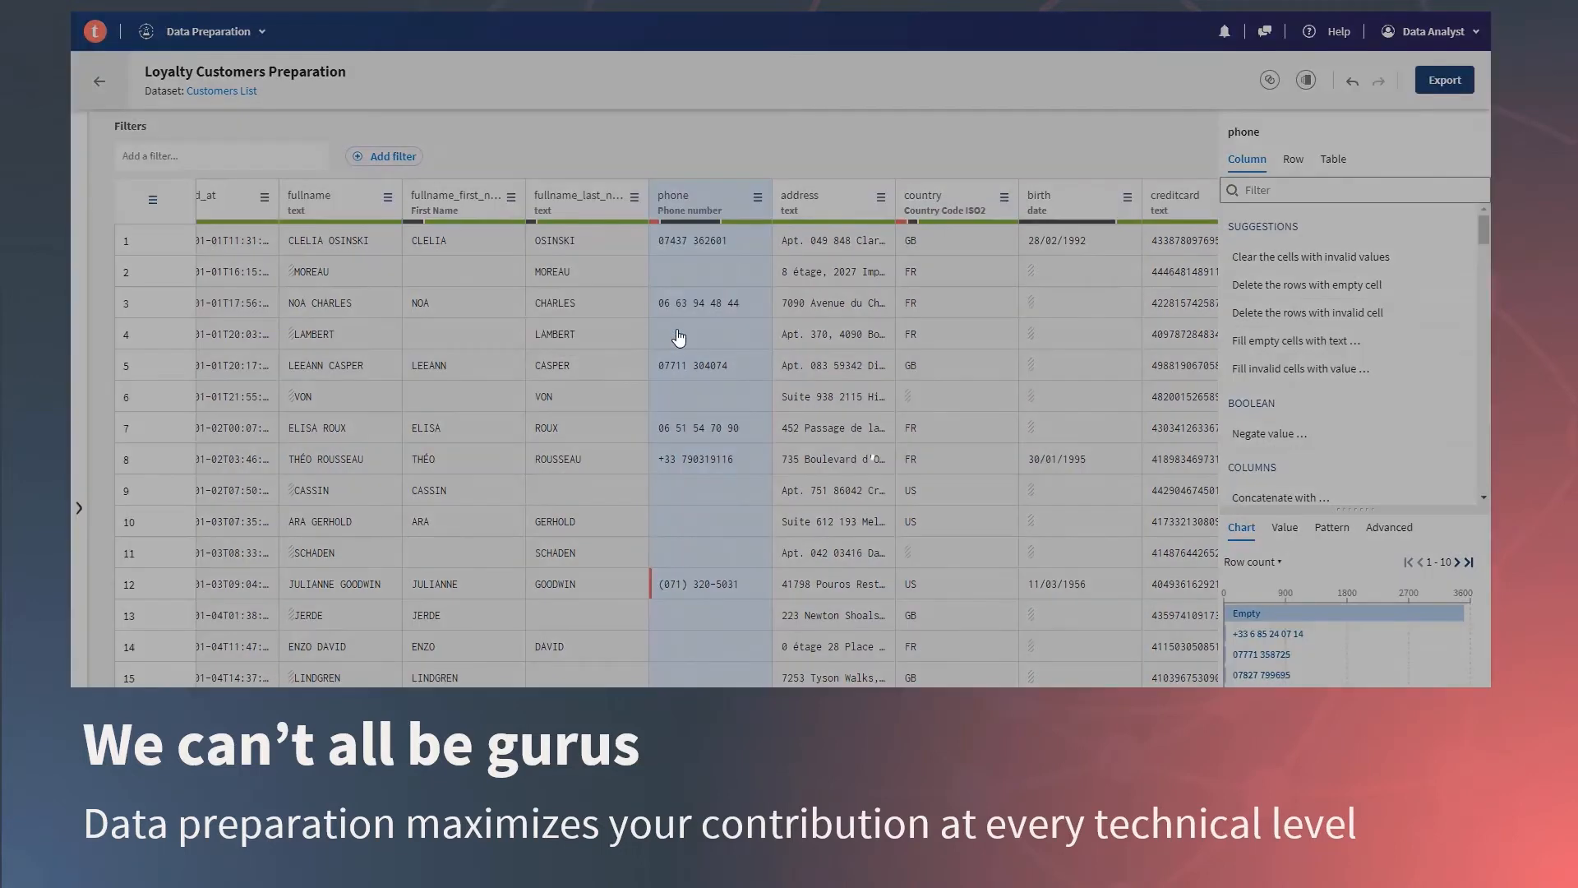
left_click(709, 333)
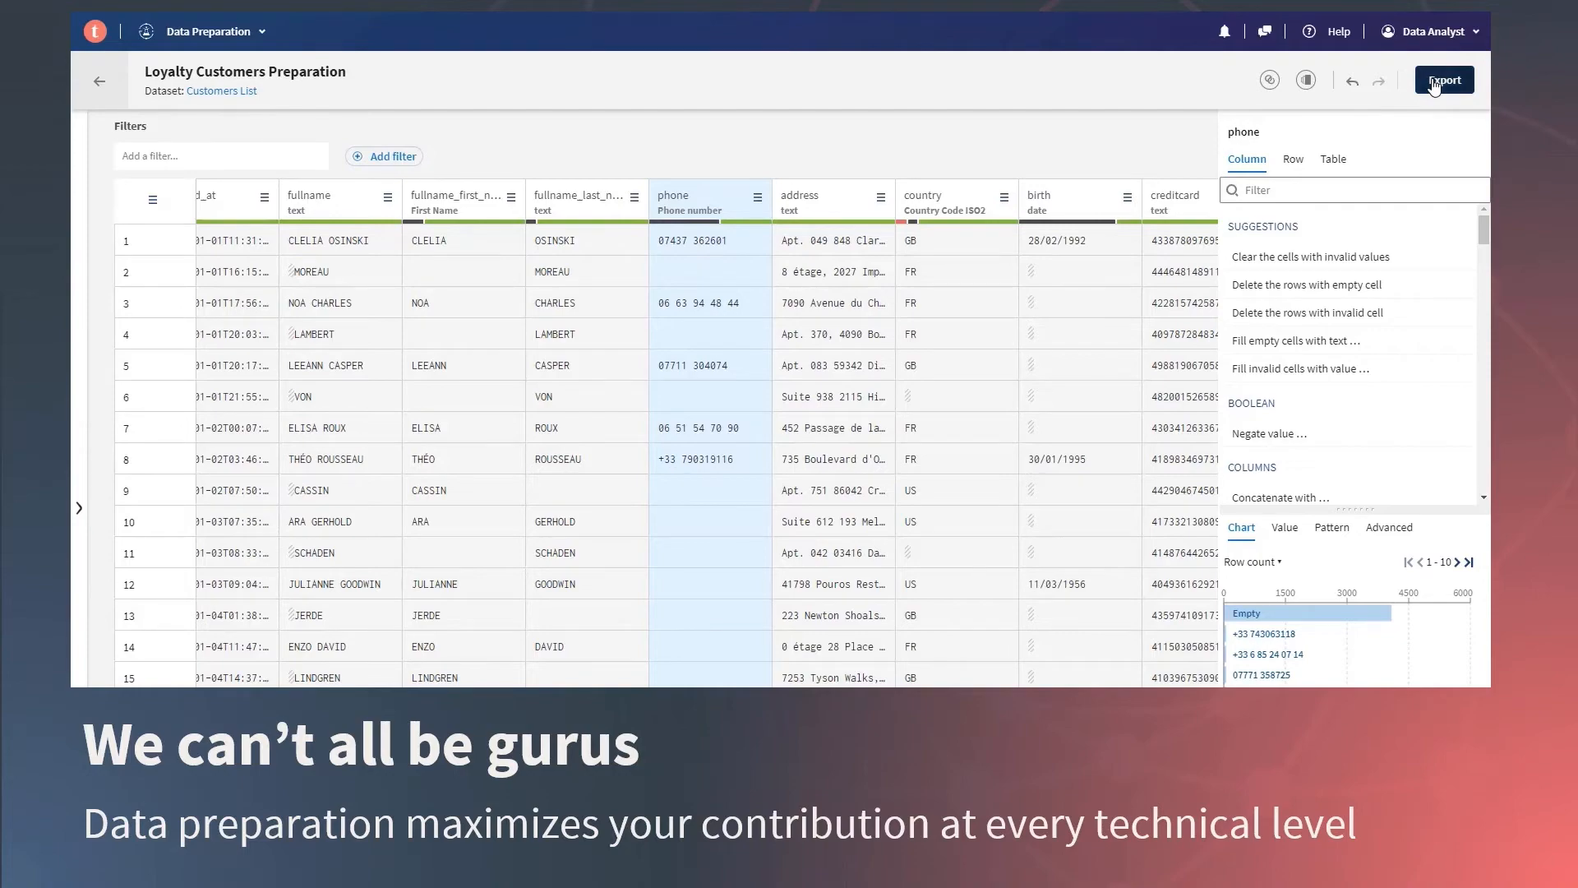
left_click(1444, 79)
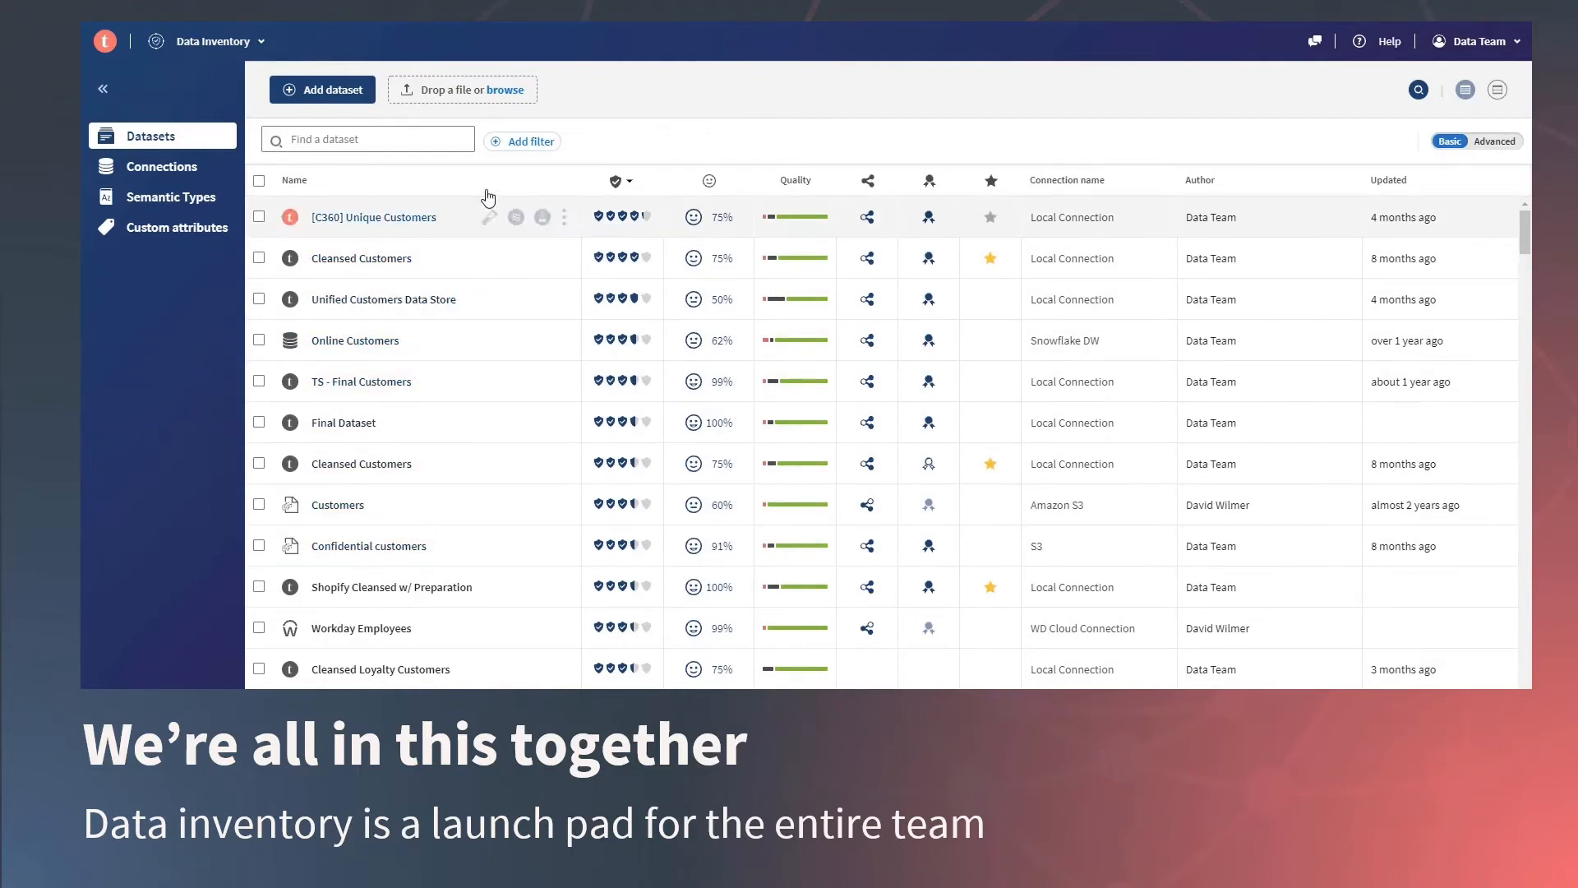
Filter datasets to Trust Score greater than 3.7, then open Online Customers
left_click(521, 141)
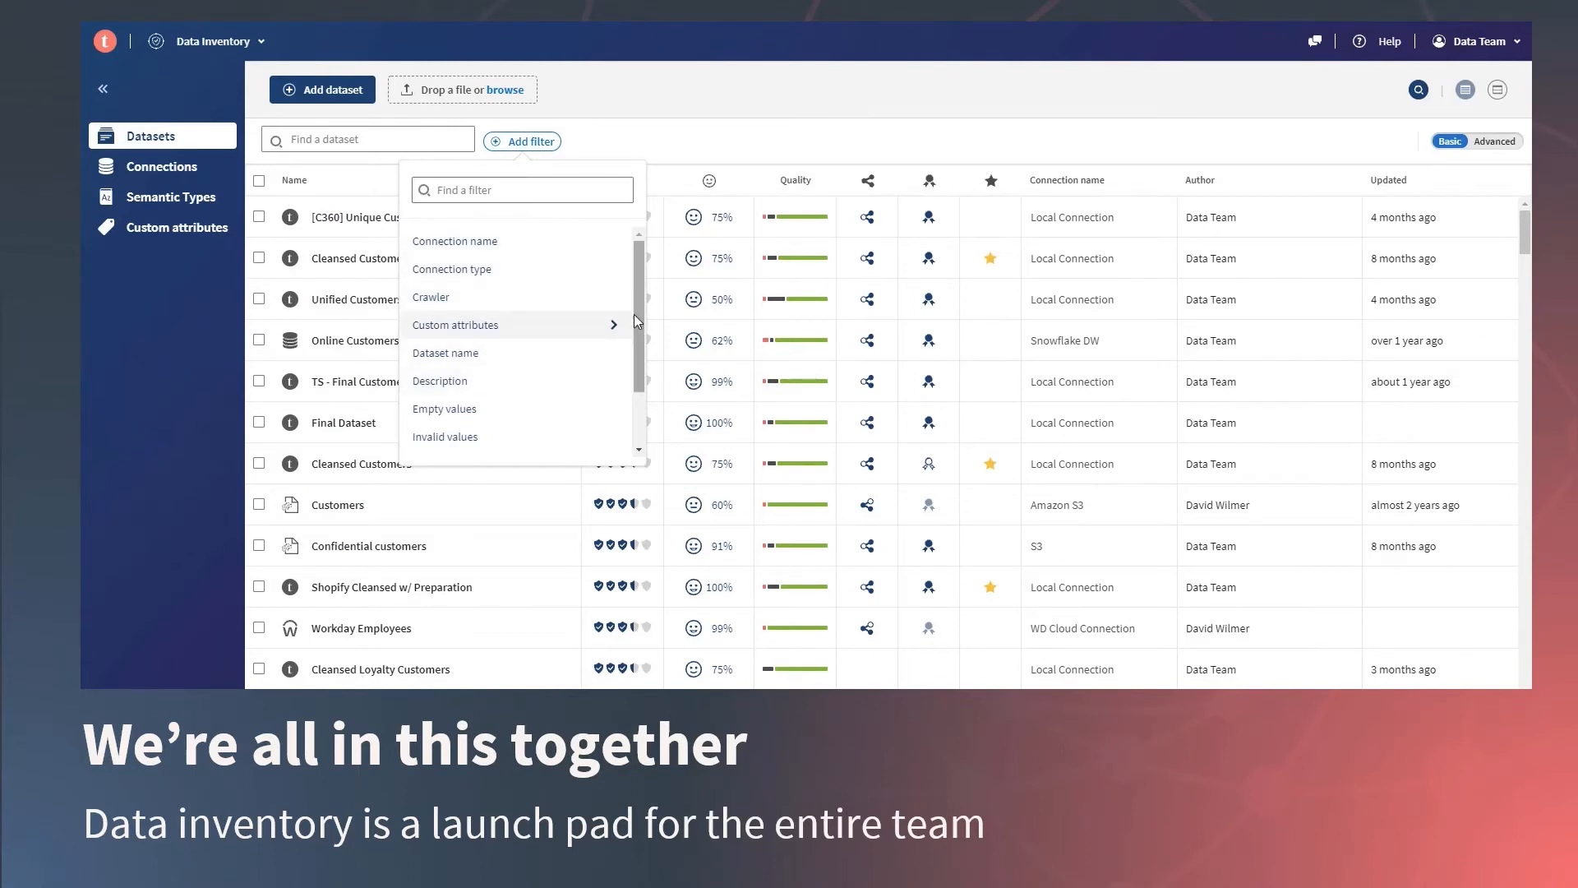
scroll("down", 3)
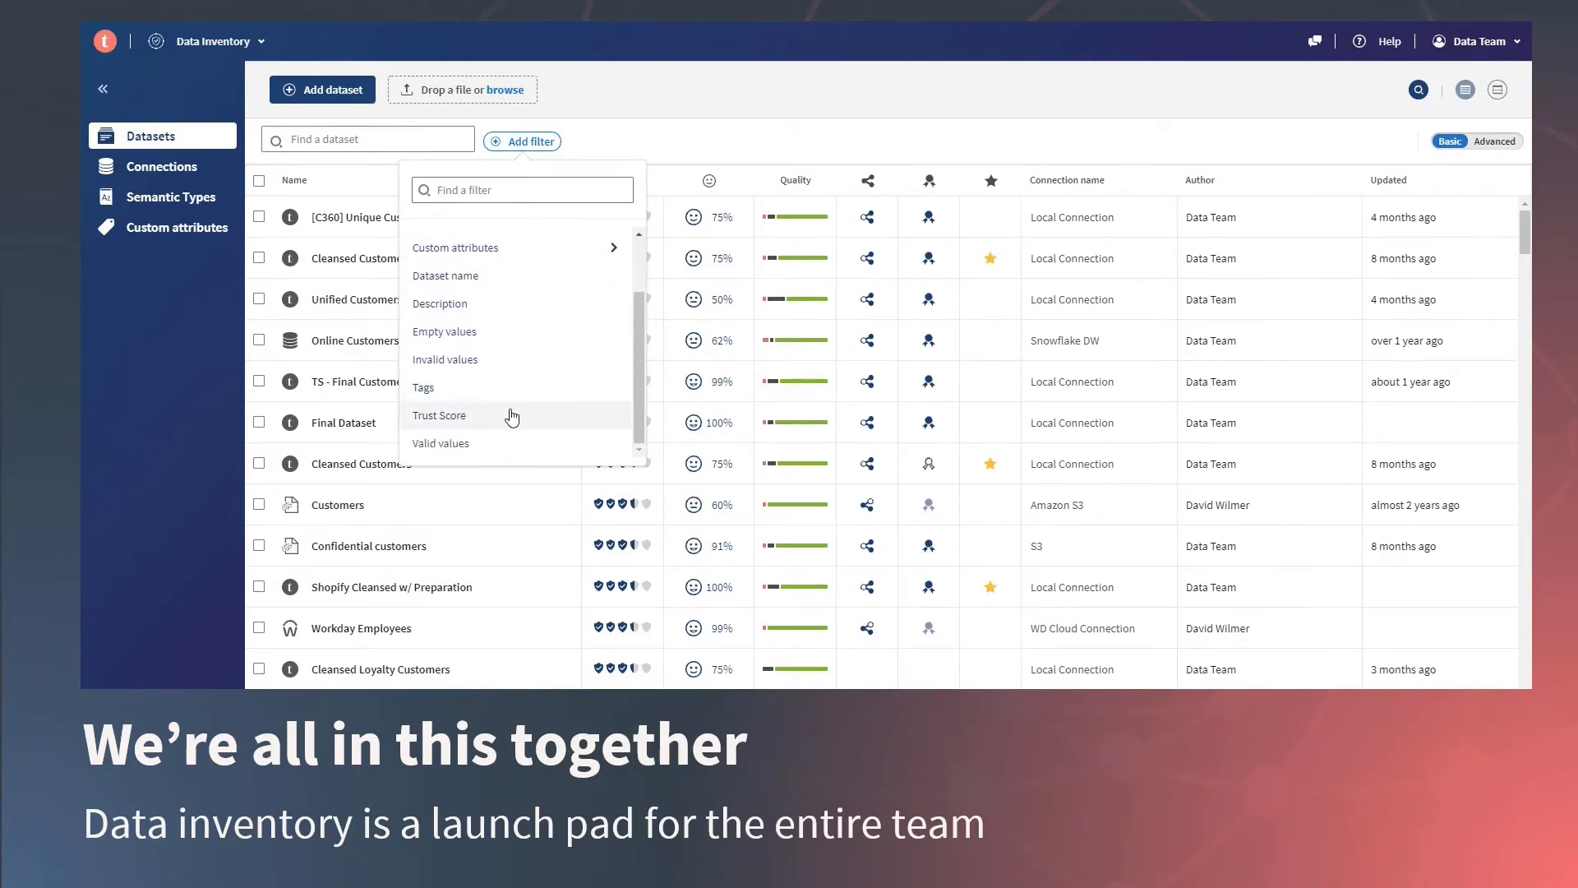
left_click(440, 414)
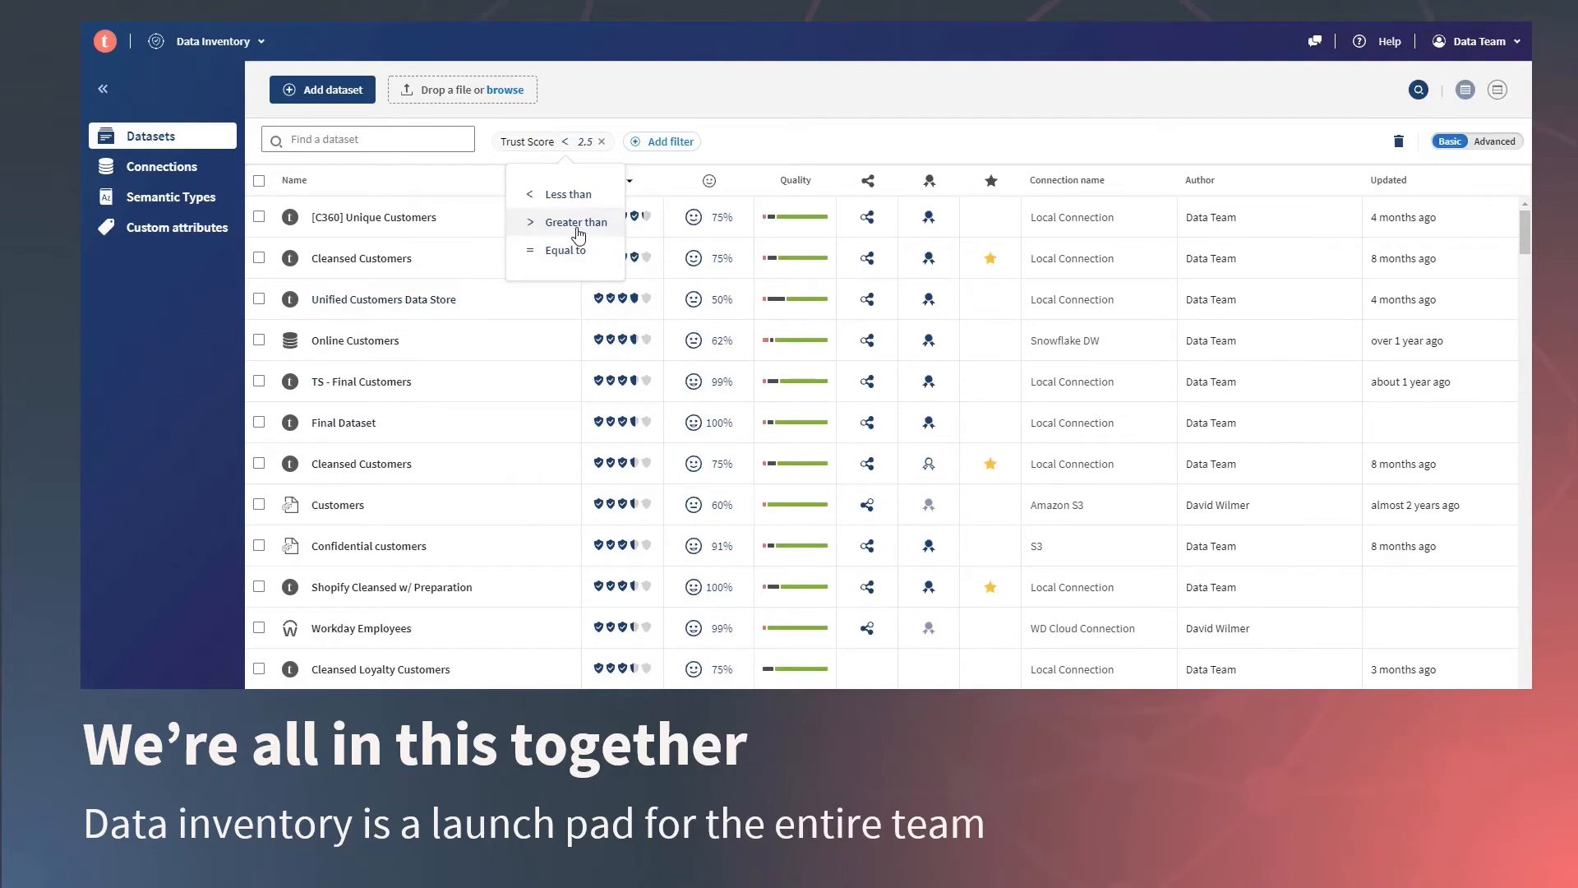
left_click(578, 221)
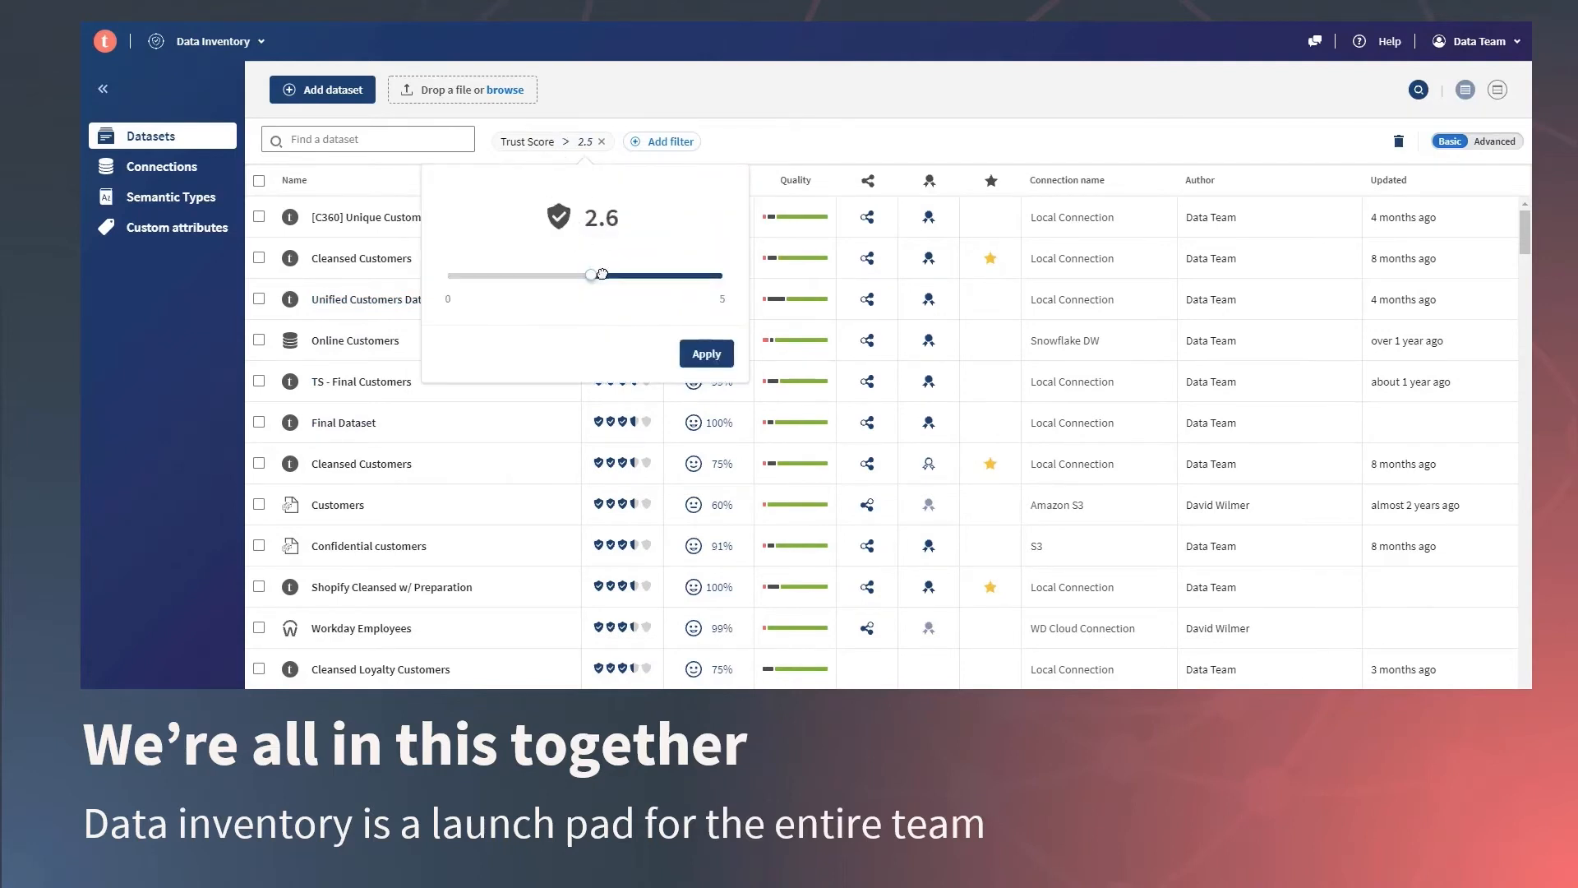
left_click_drag(599, 274, 650, 274)
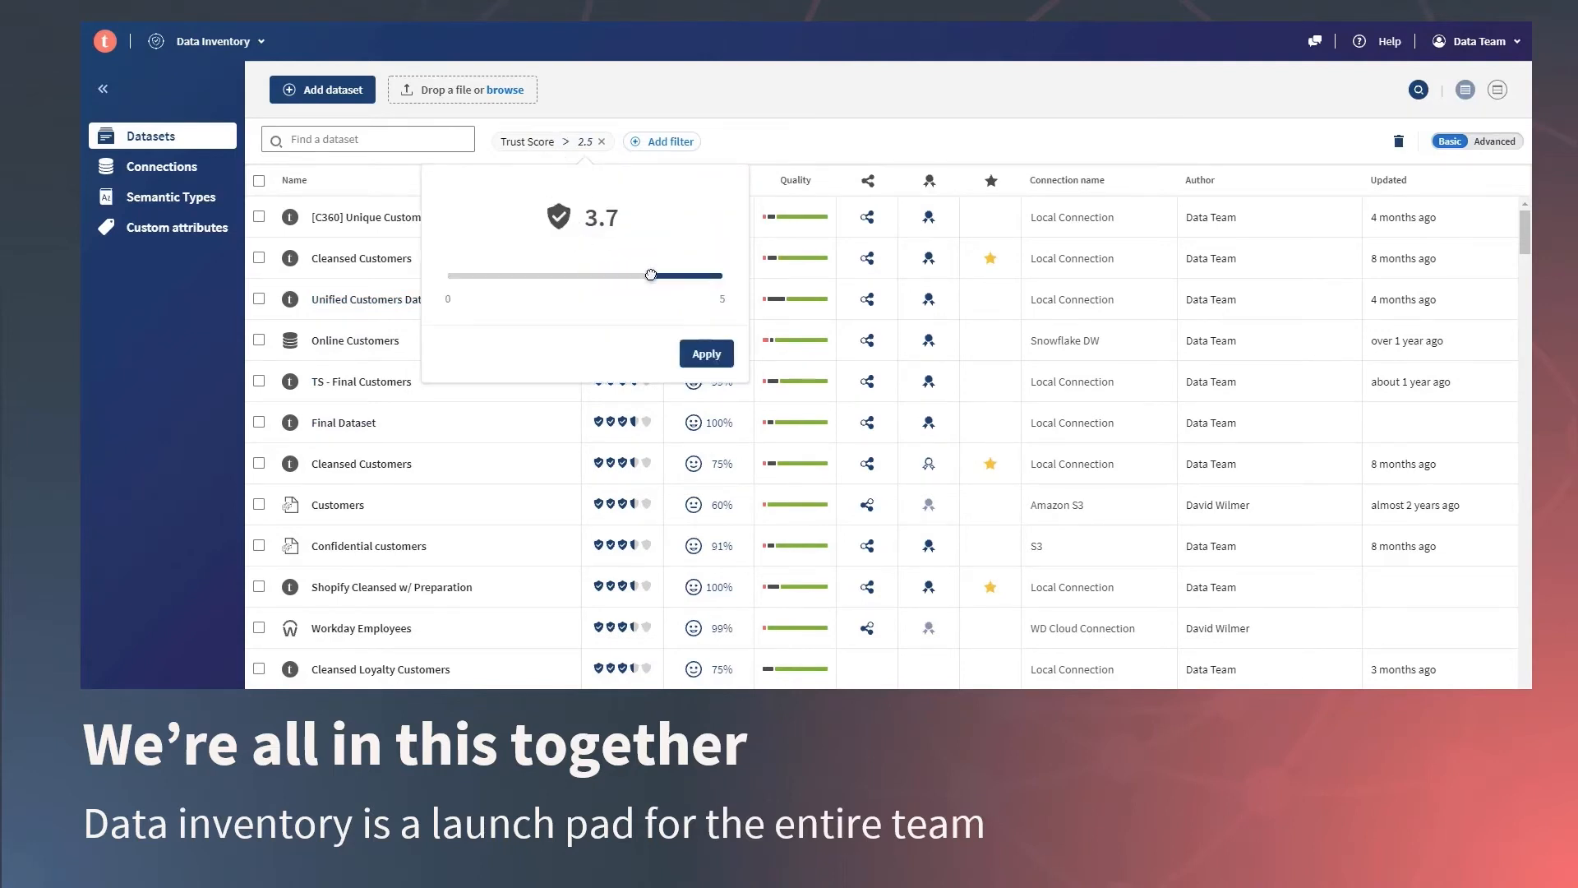
left_click(705, 354)
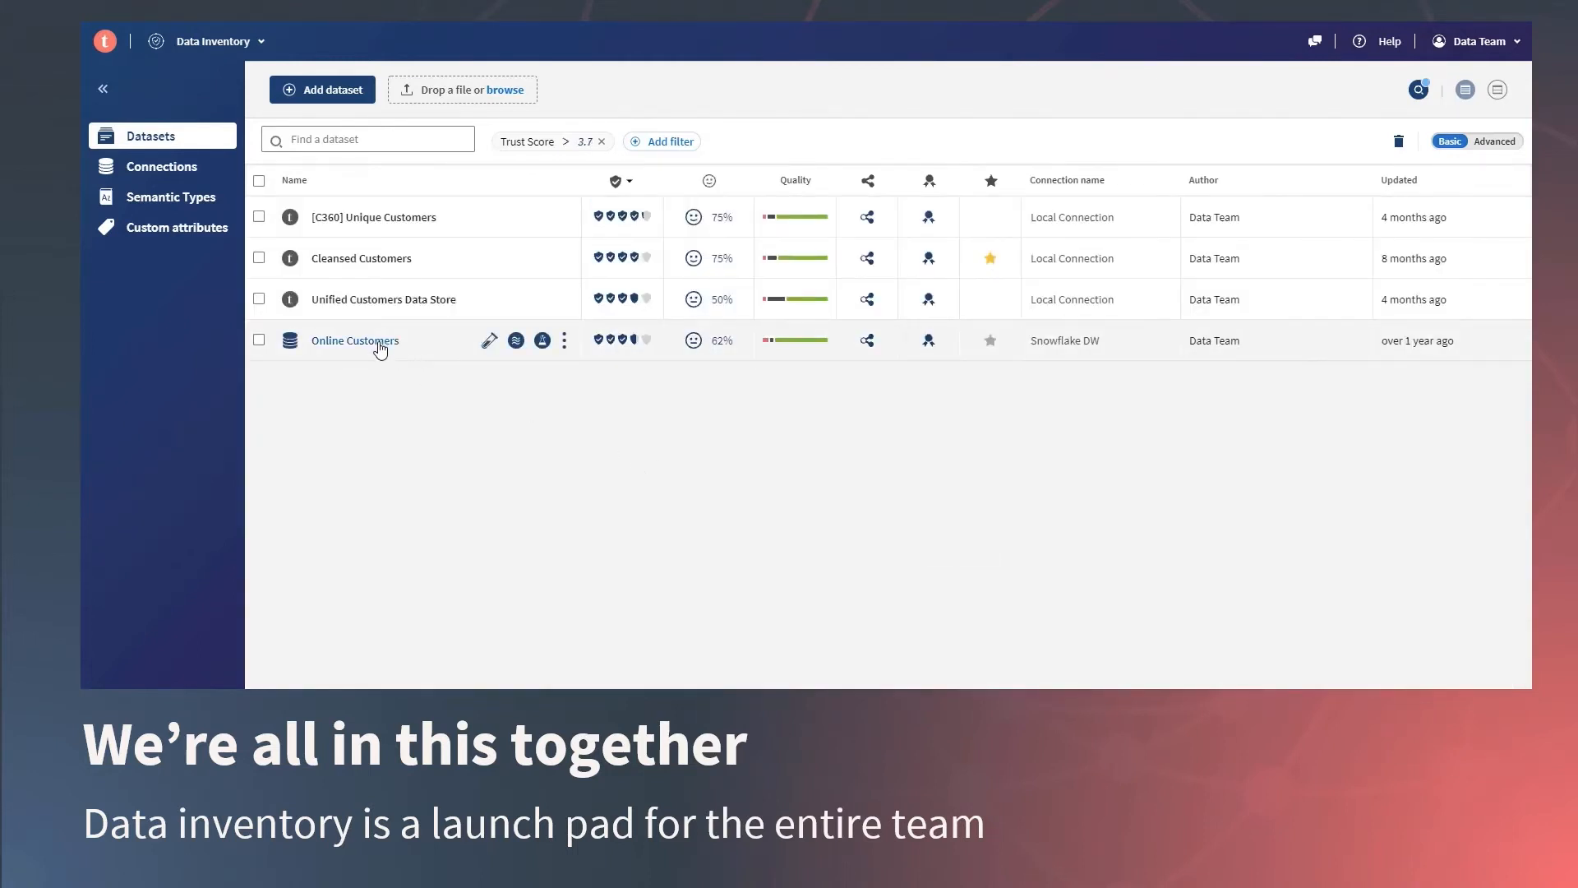
left_click(354, 340)
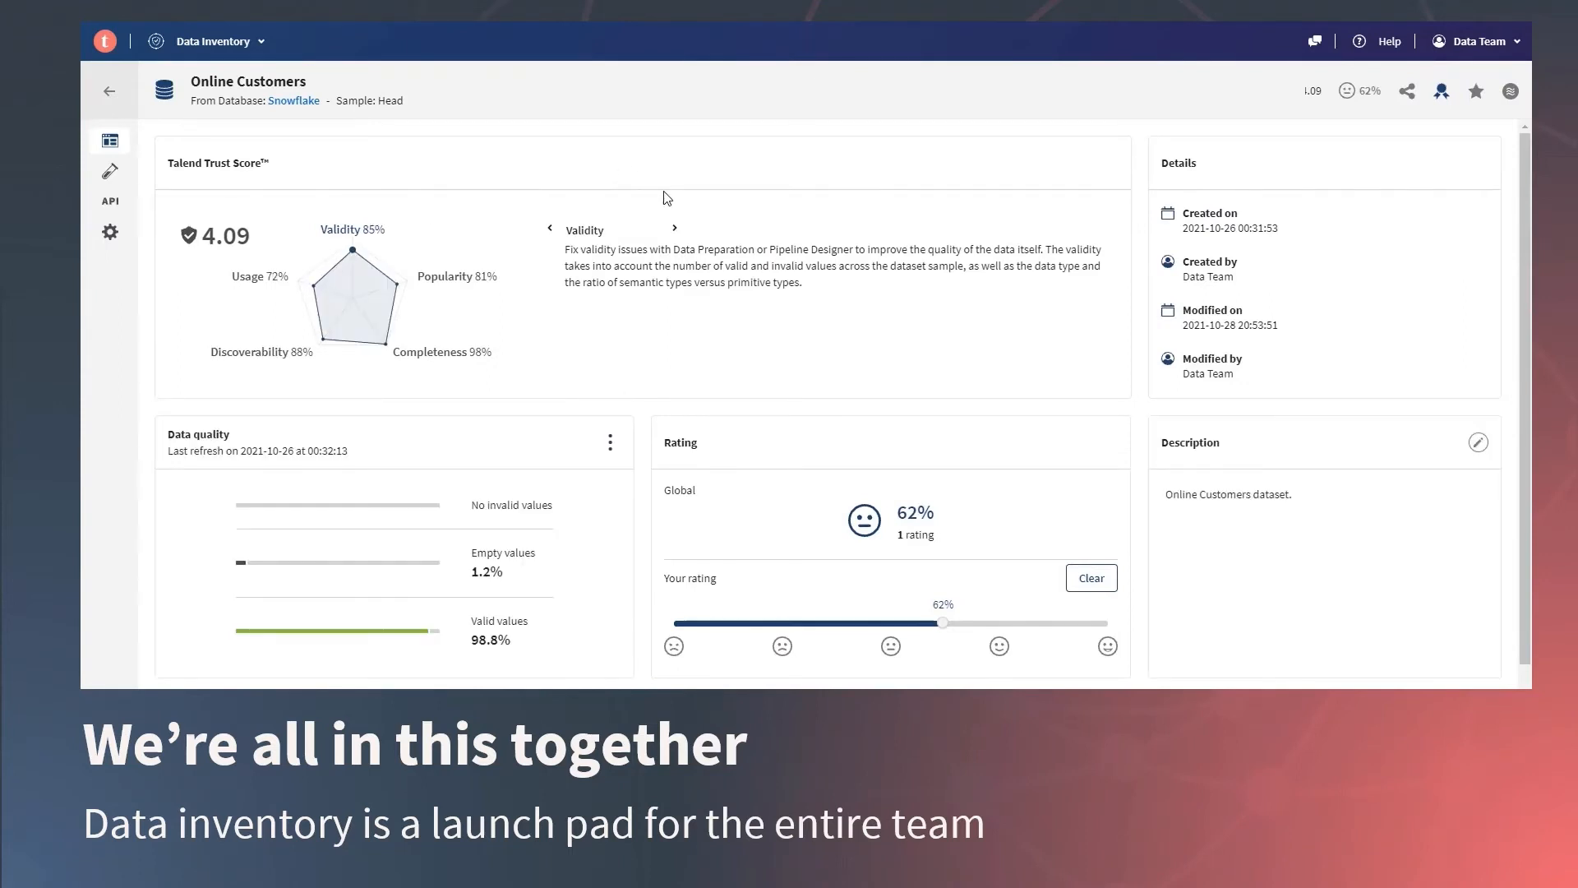
Review Online Customers' Trust Score factors, then open the CUSTOMER_INSIGHTS dataset (Trust Score 3.69)
left_click(672, 228)
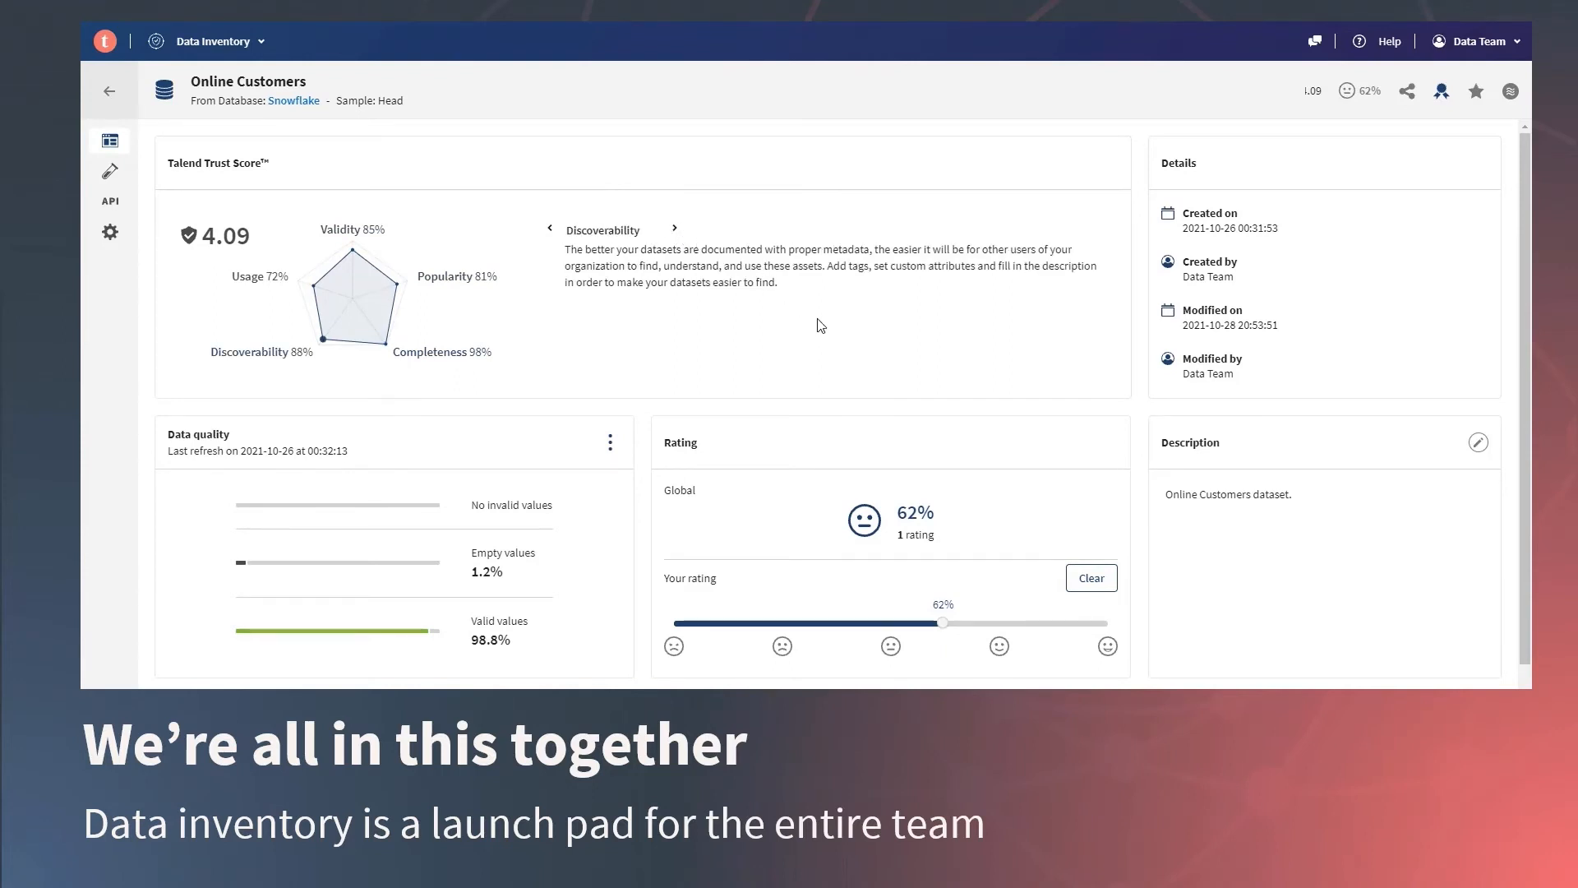
scroll("down", 3)
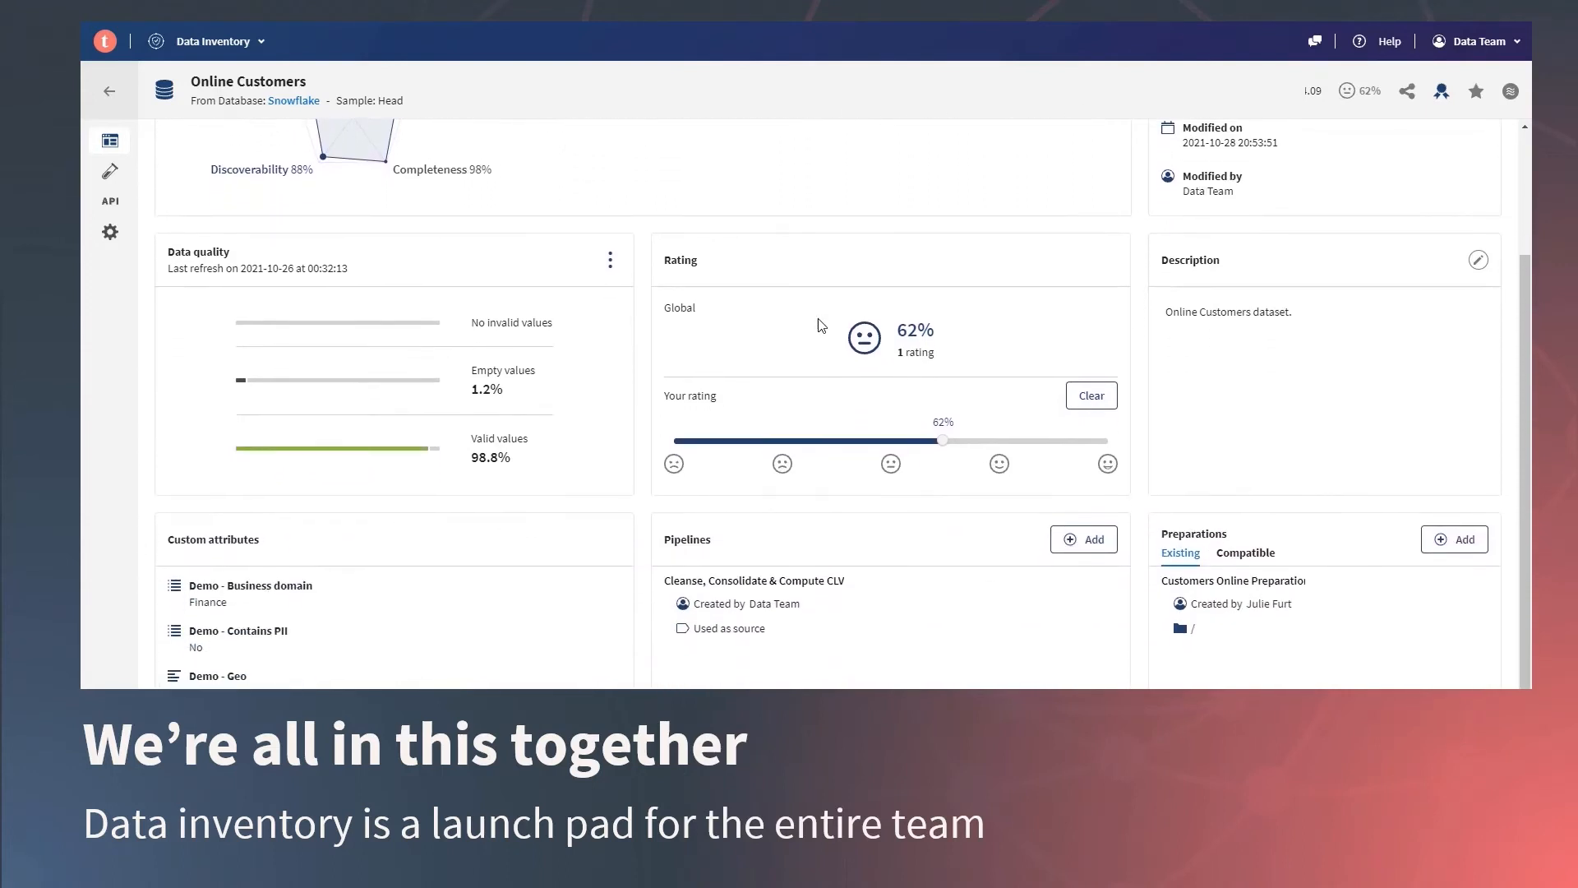
scroll("down", 3)
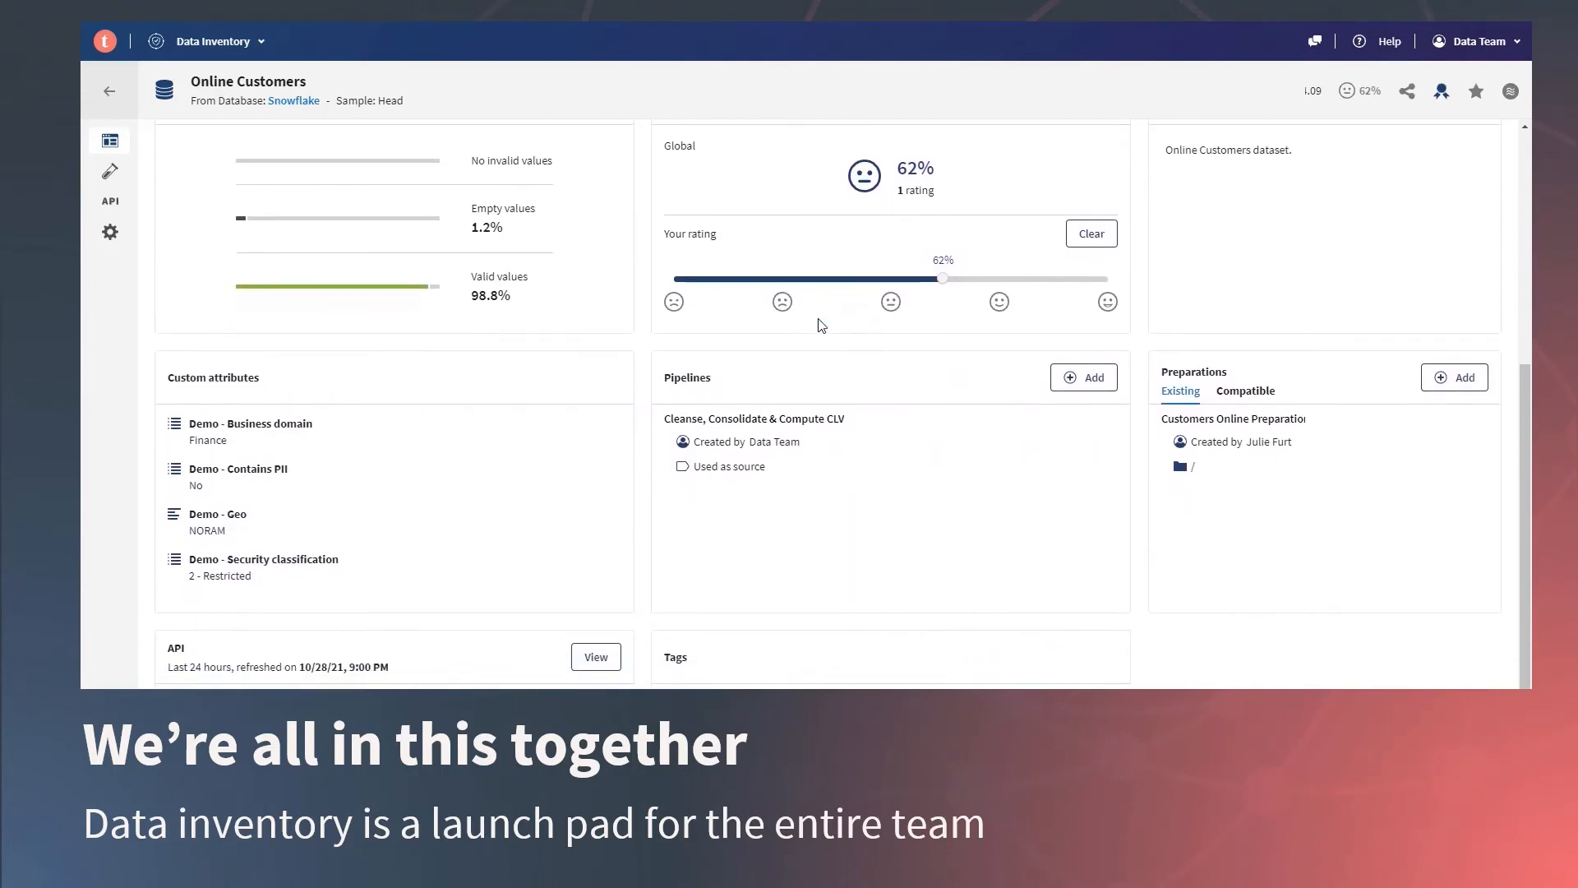
mouse_move(815, 444)
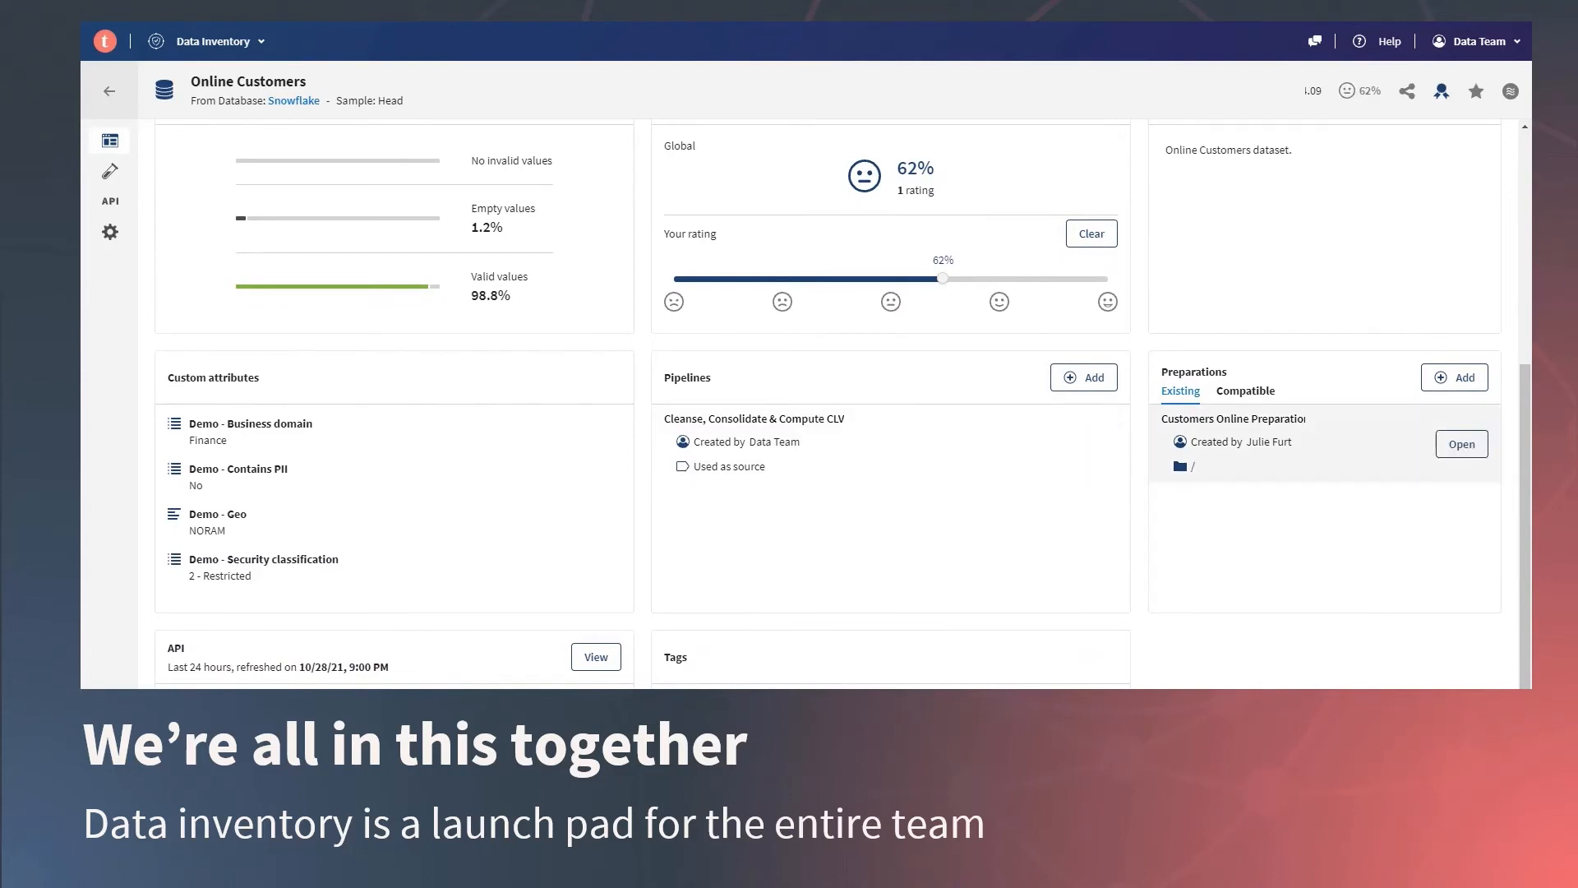
mouse_move(957, 657)
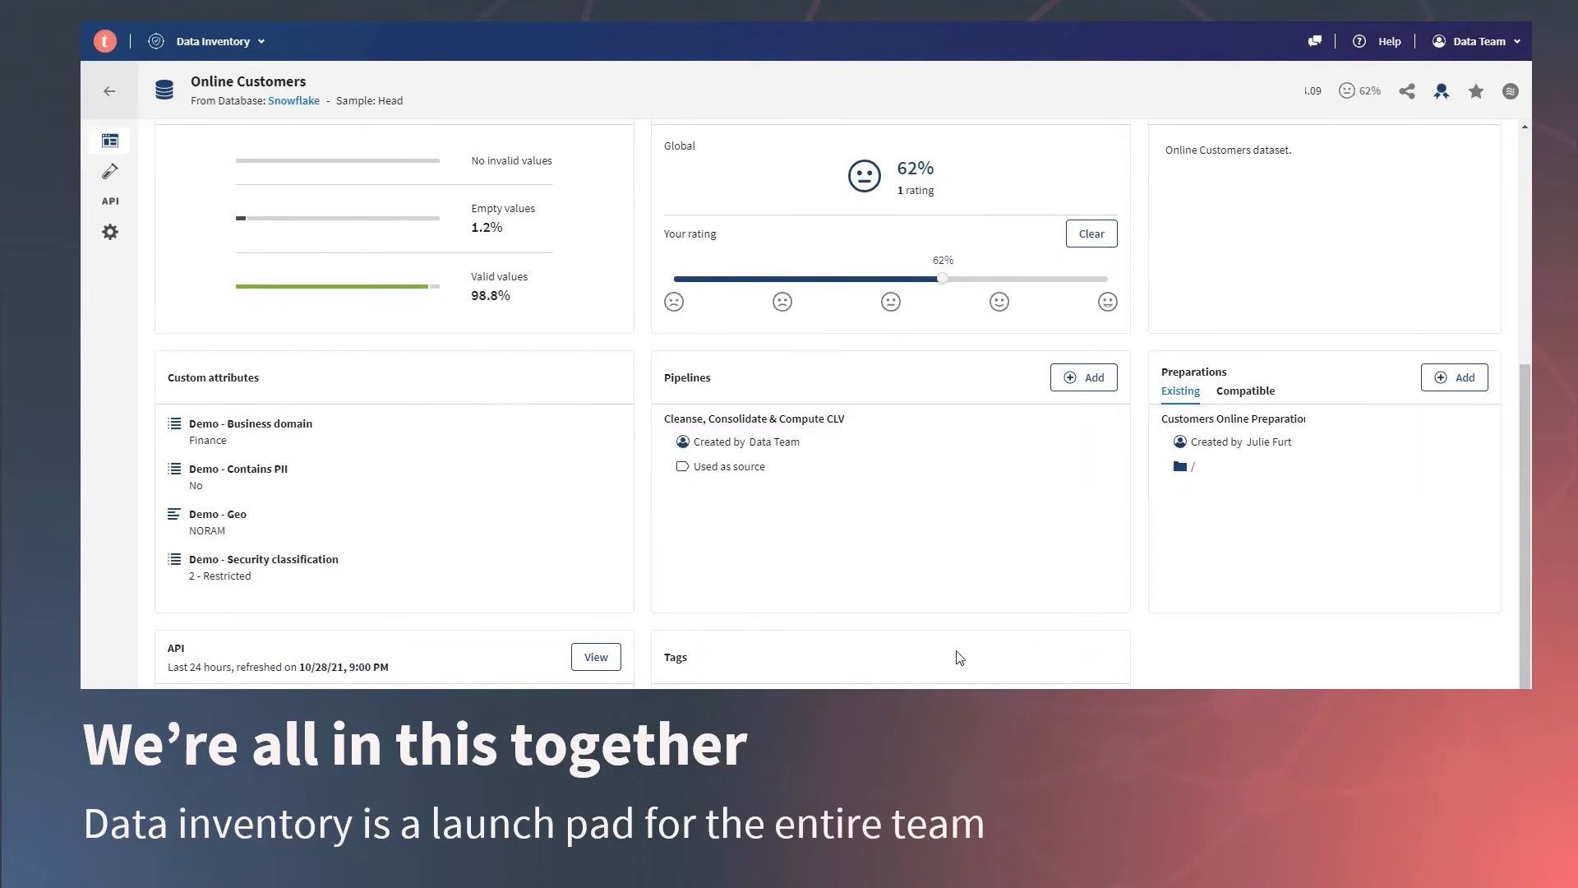
mouse_move(595, 656)
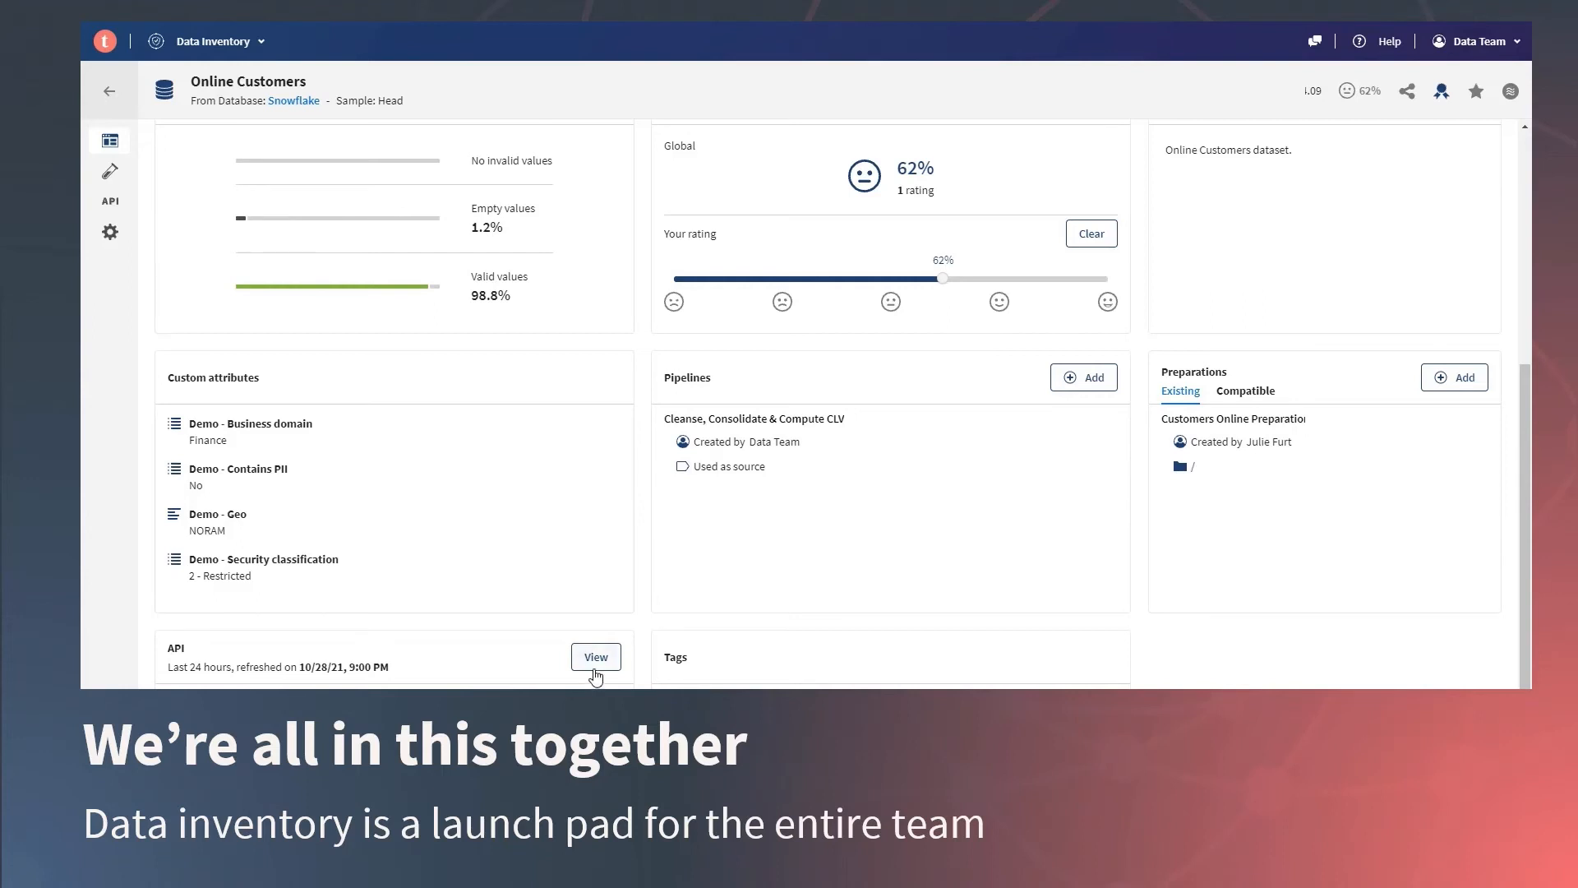
left_click(596, 656)
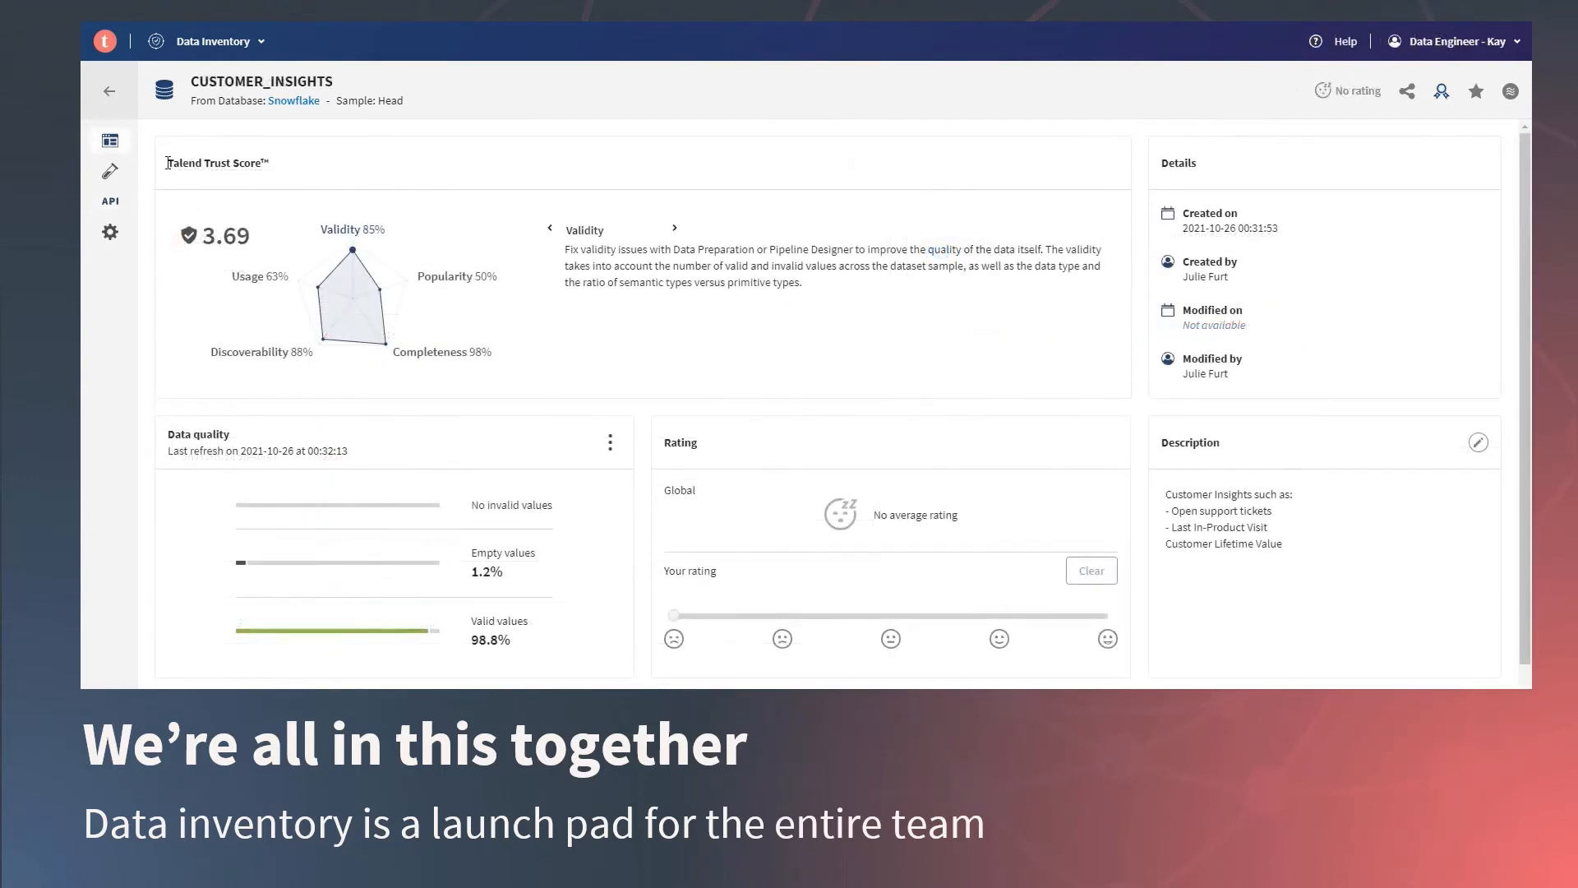
Rate CUSTOMER_INSIGHTS 100%, raising its Trust Score to 4.15, then view its API page
left_click(110, 172)
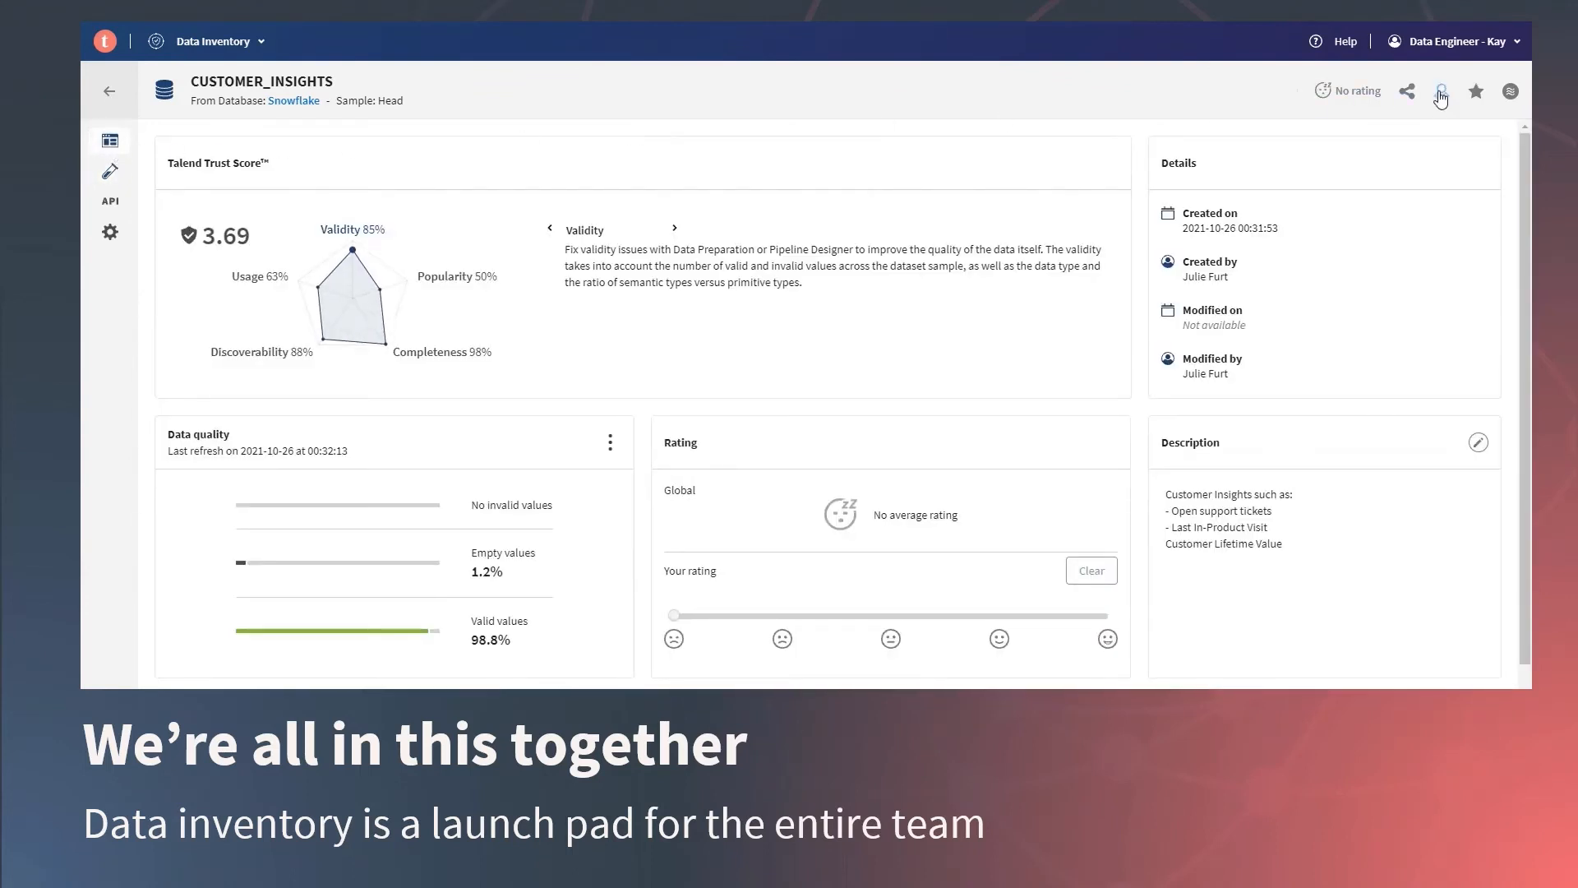
left_click(1107, 638)
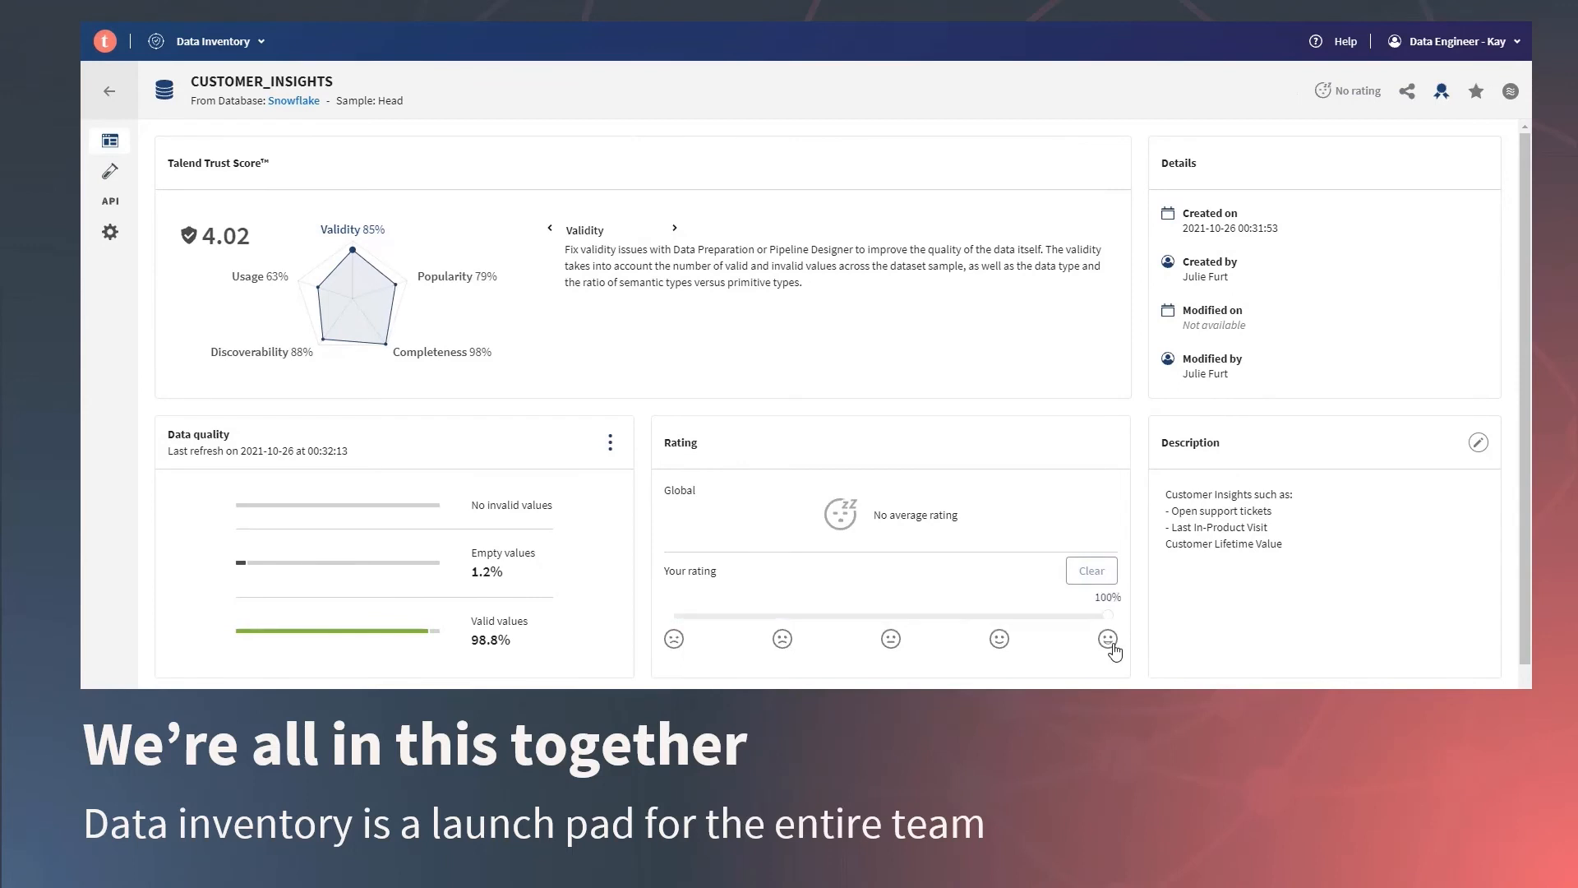
left_click(1109, 645)
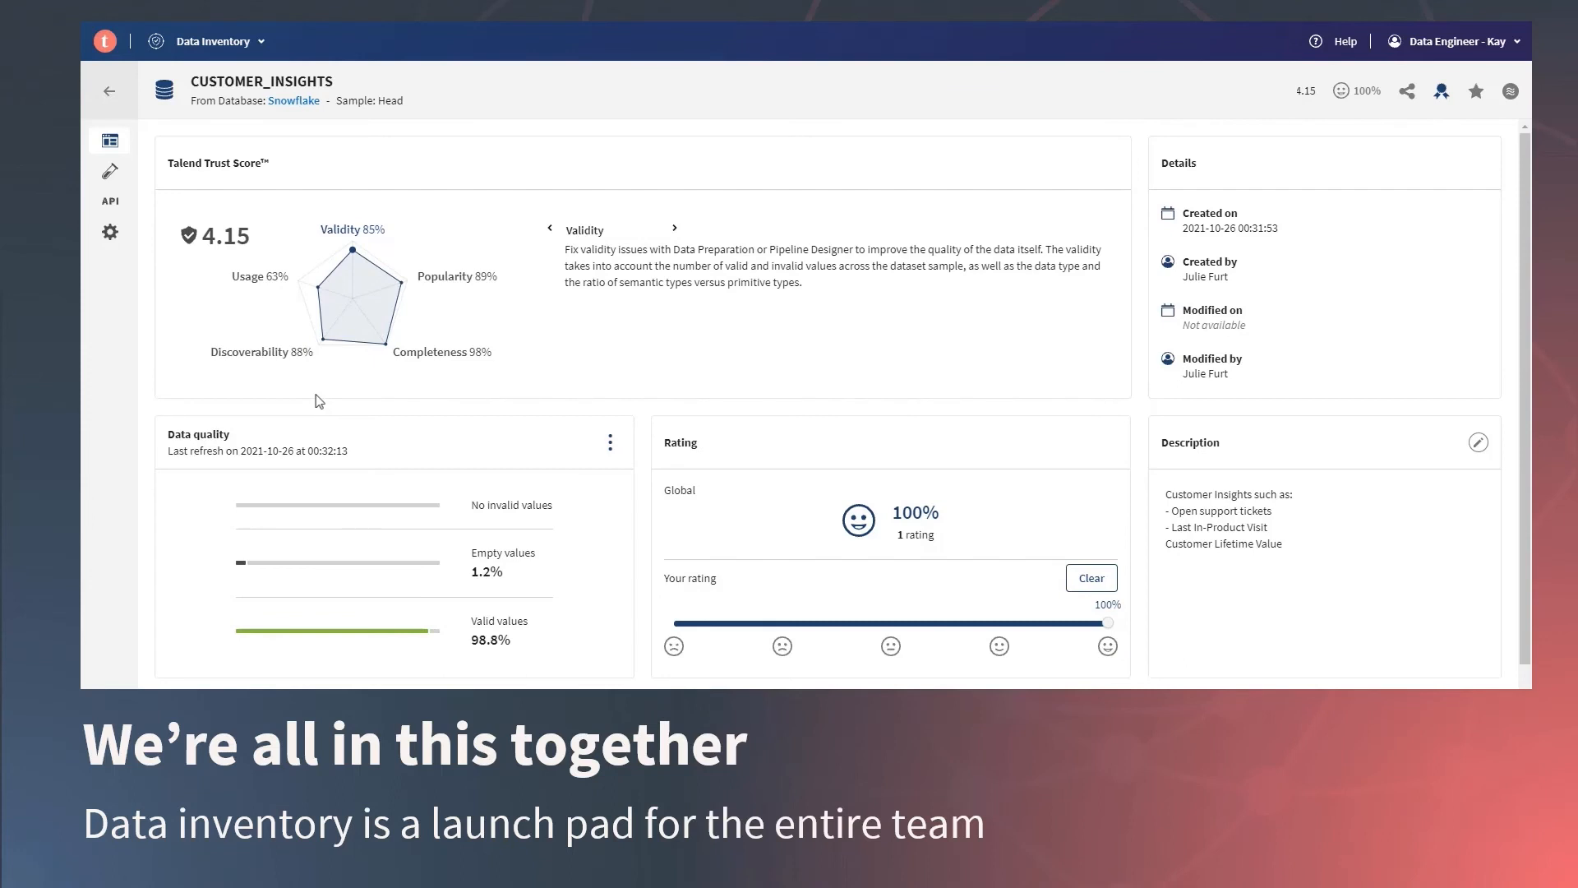
mouse_move(194, 353)
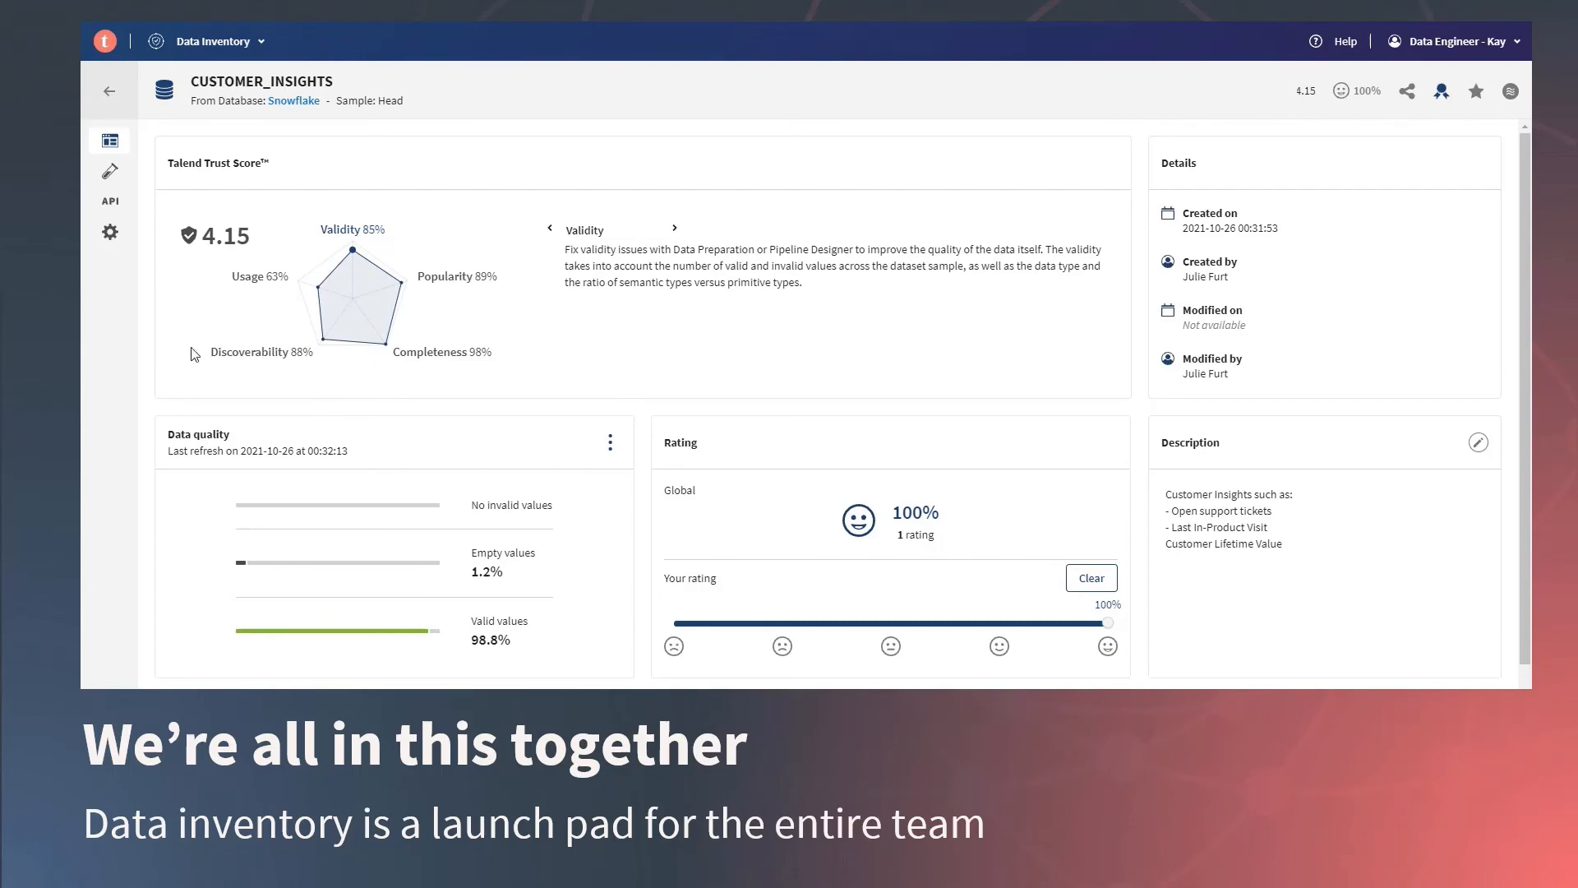
mouse_move(111, 201)
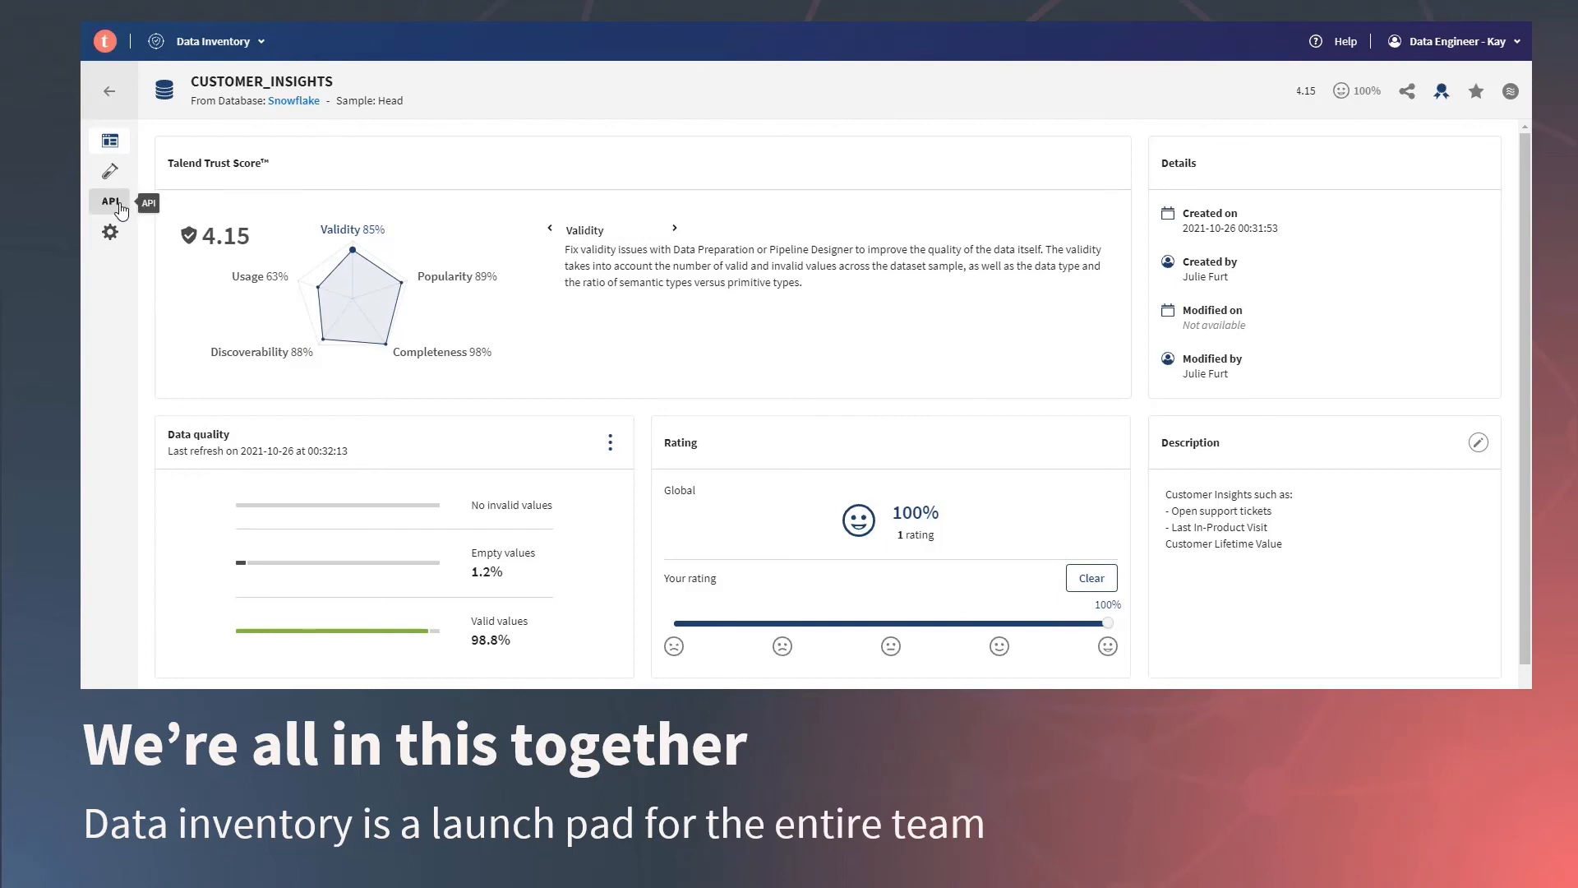
left_click(109, 200)
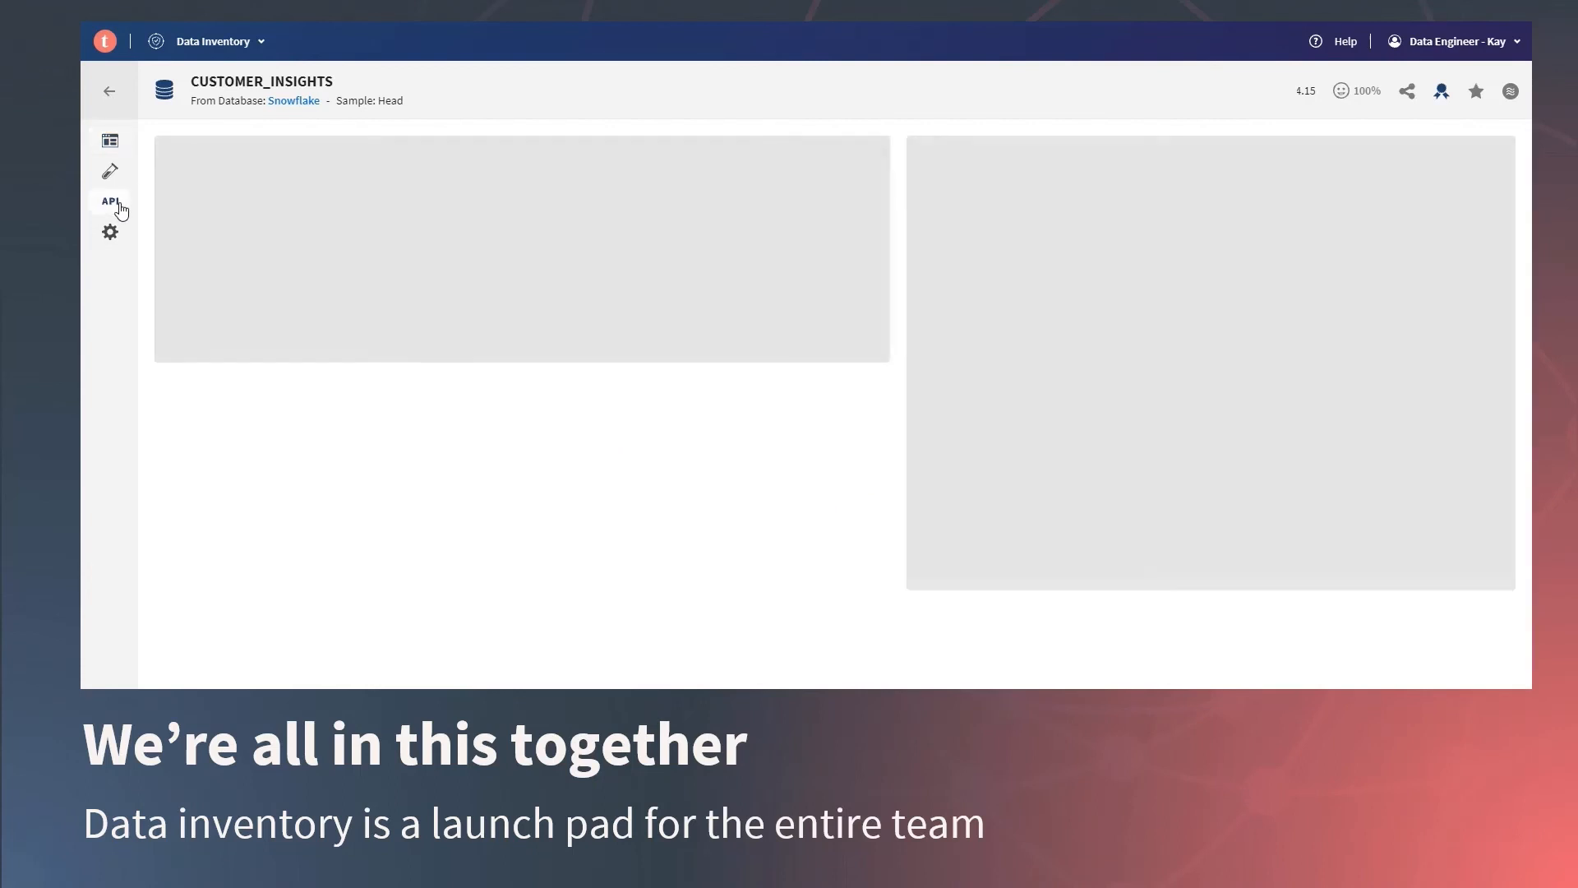
left_click(109, 200)
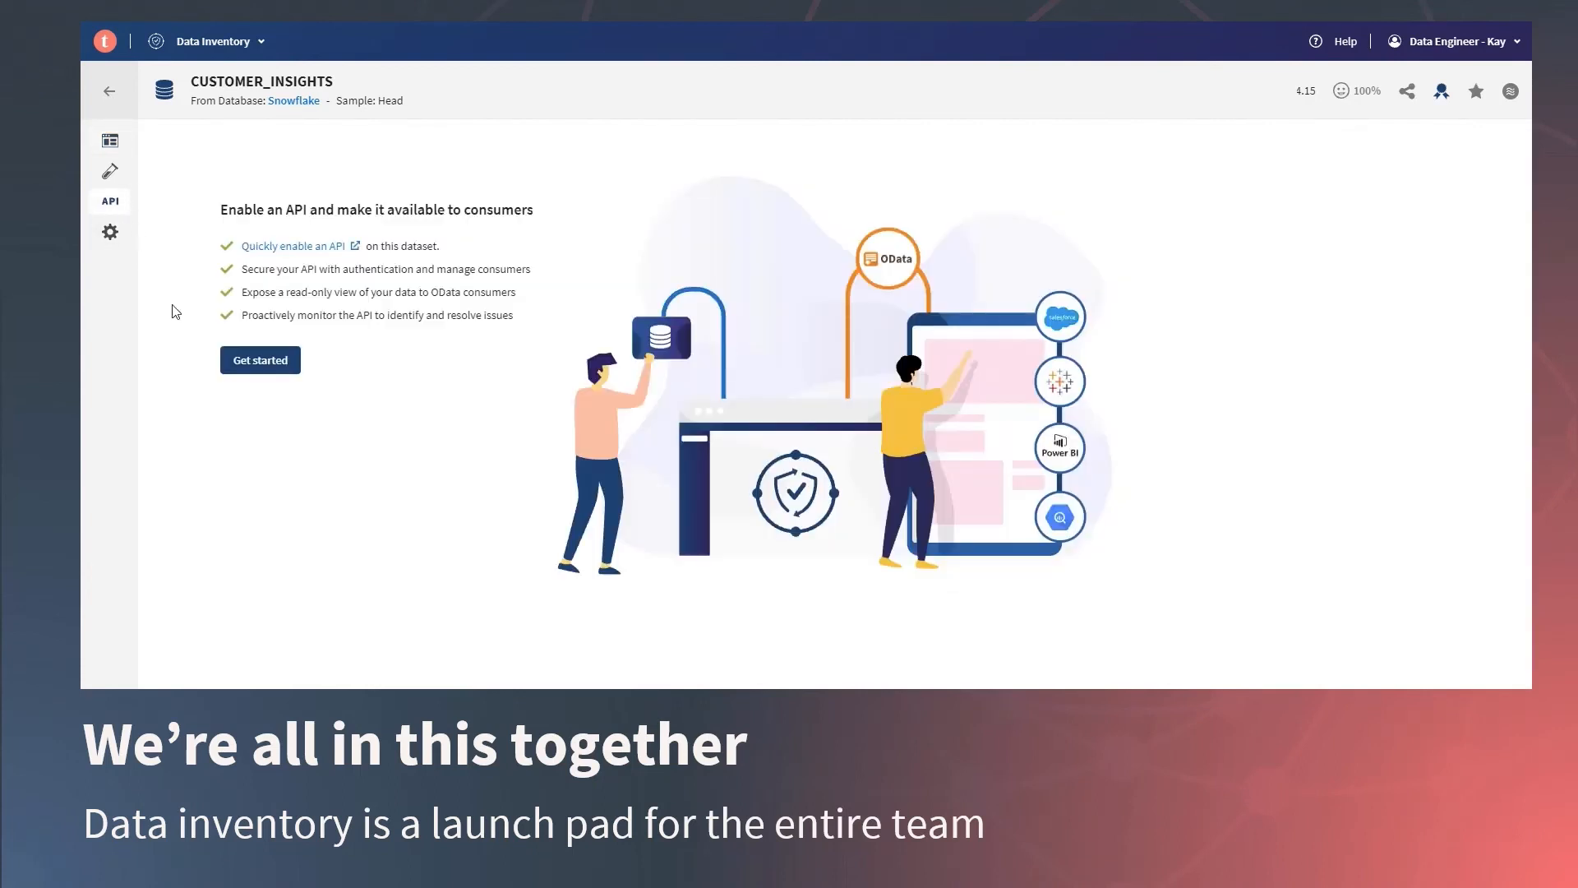
mouse_move(232, 432)
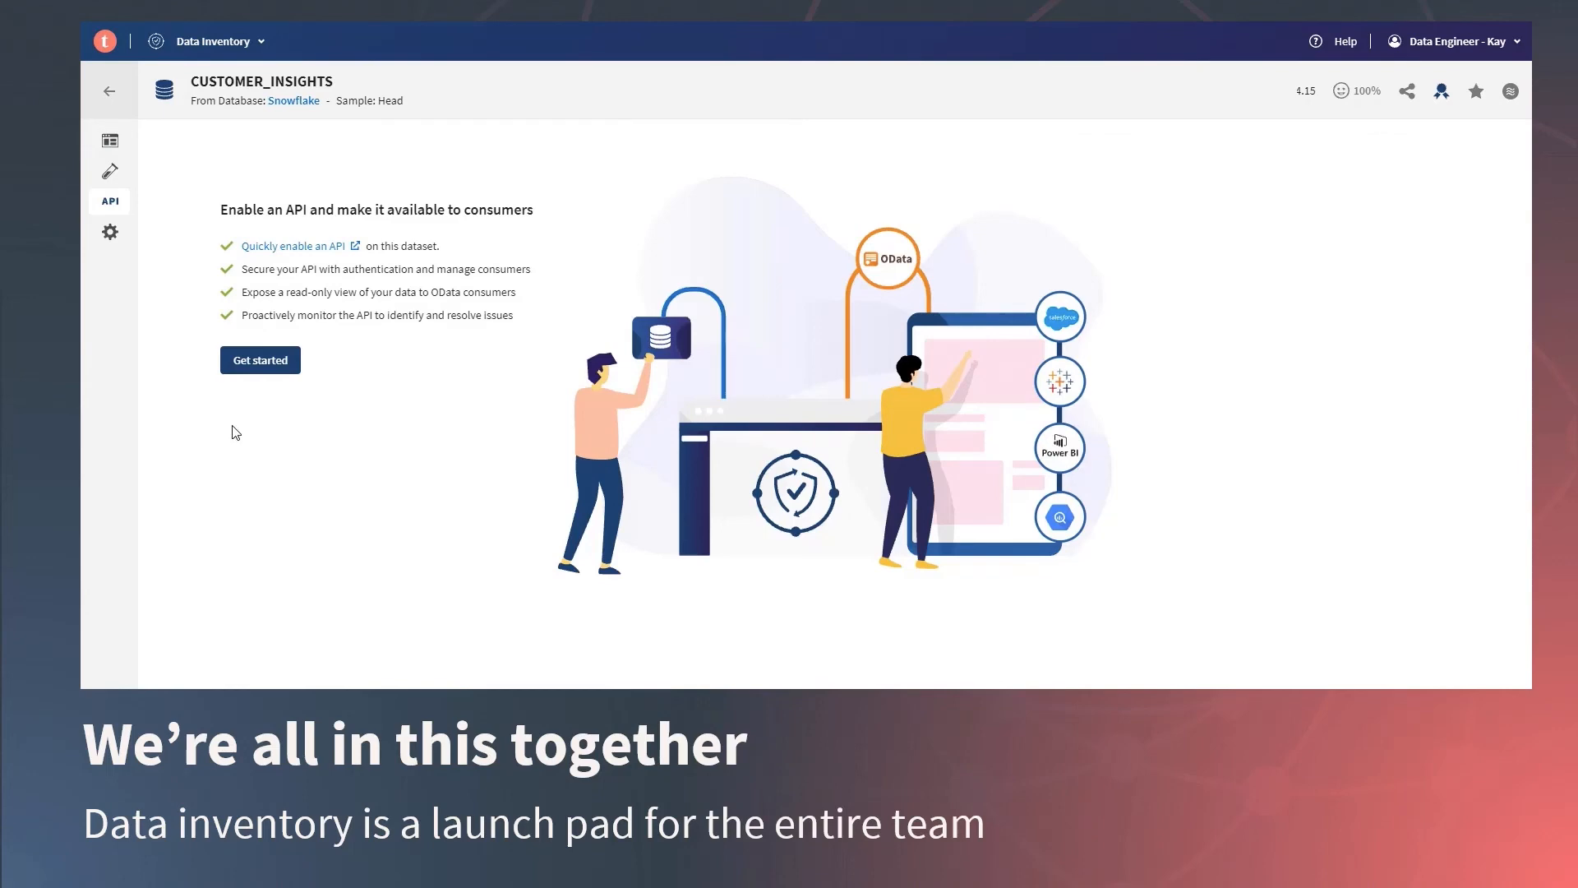